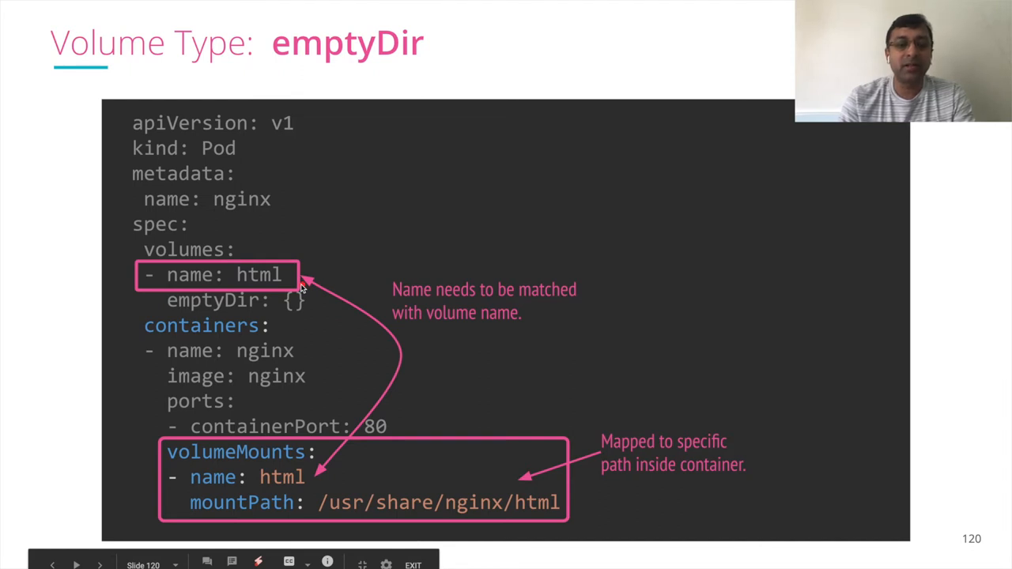
mouse_move(316, 482)
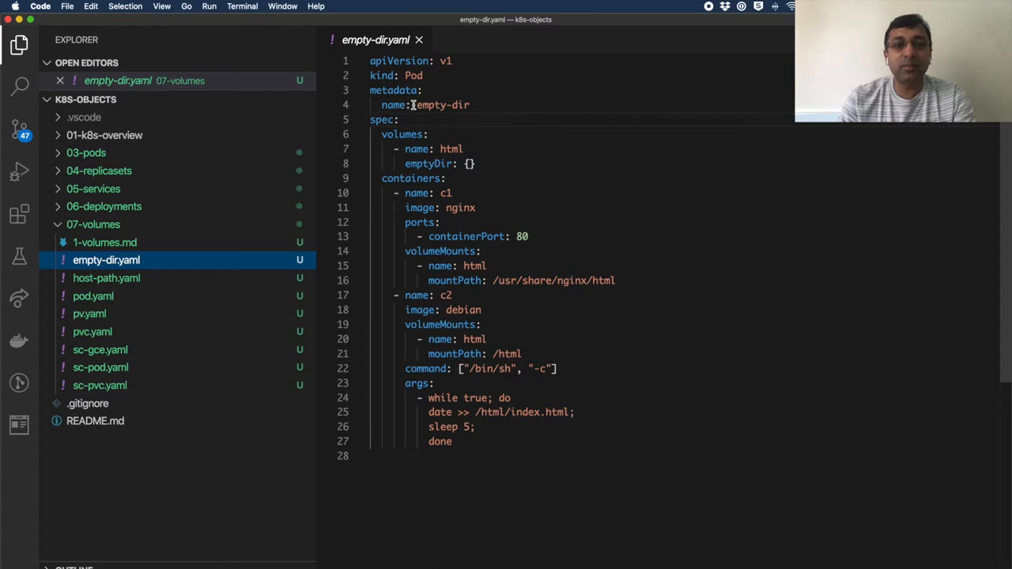
Step: Highlight the pod name, volumes, html volume name and nginx mount path in empty-dir.yaml
double_click(443, 105)
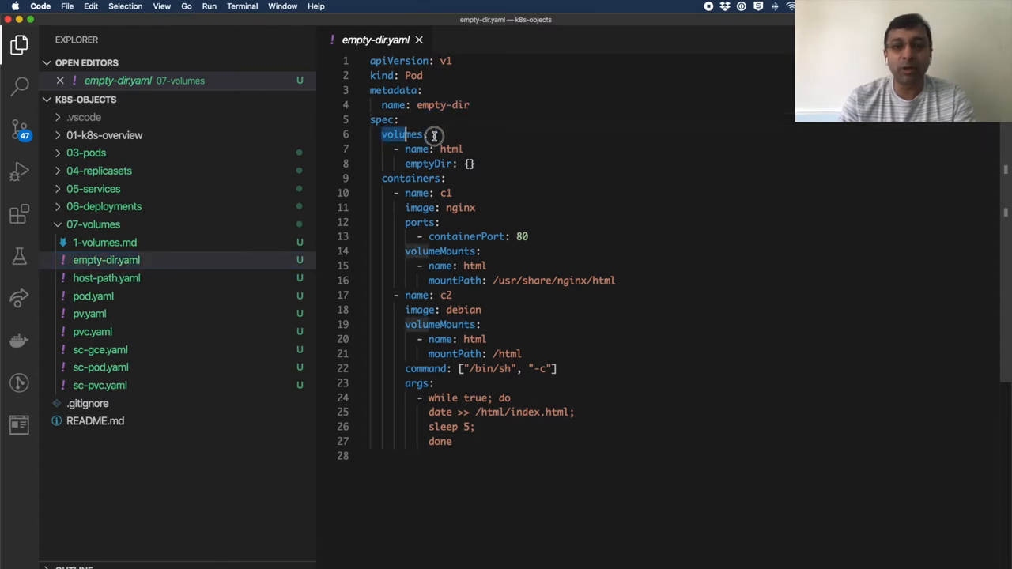
double_click(427, 164)
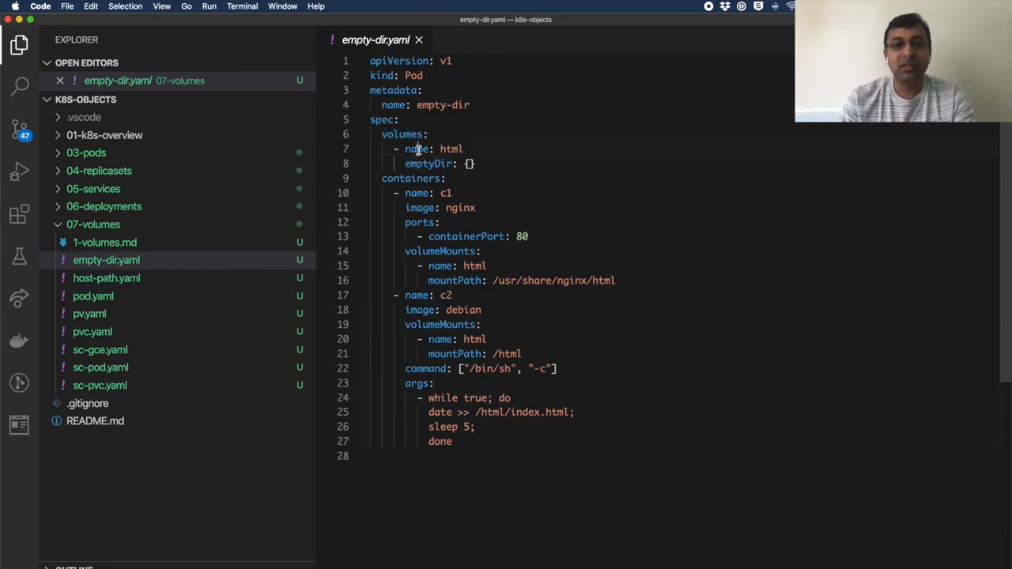
double_click(450, 148)
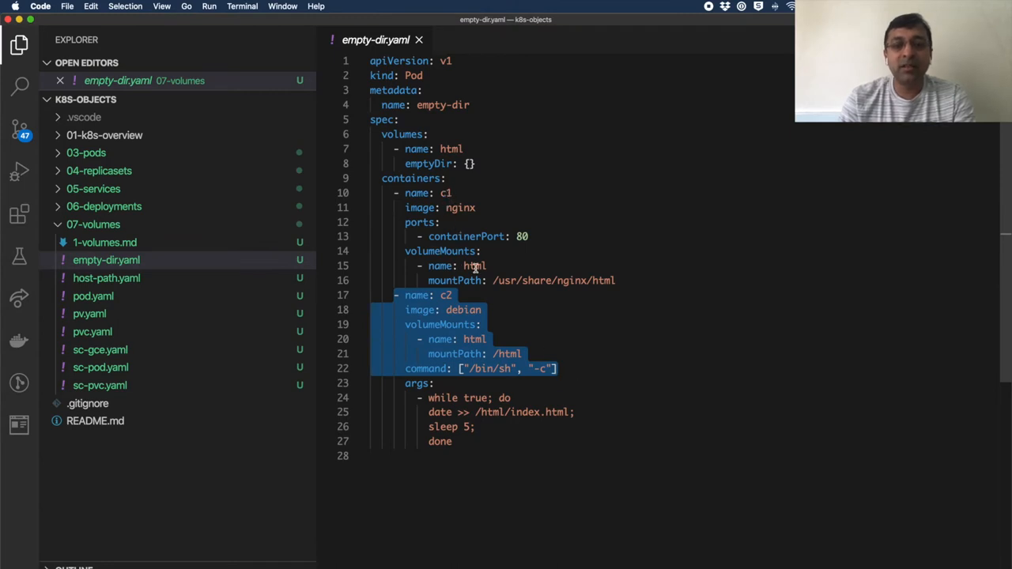
left_click(475, 266)
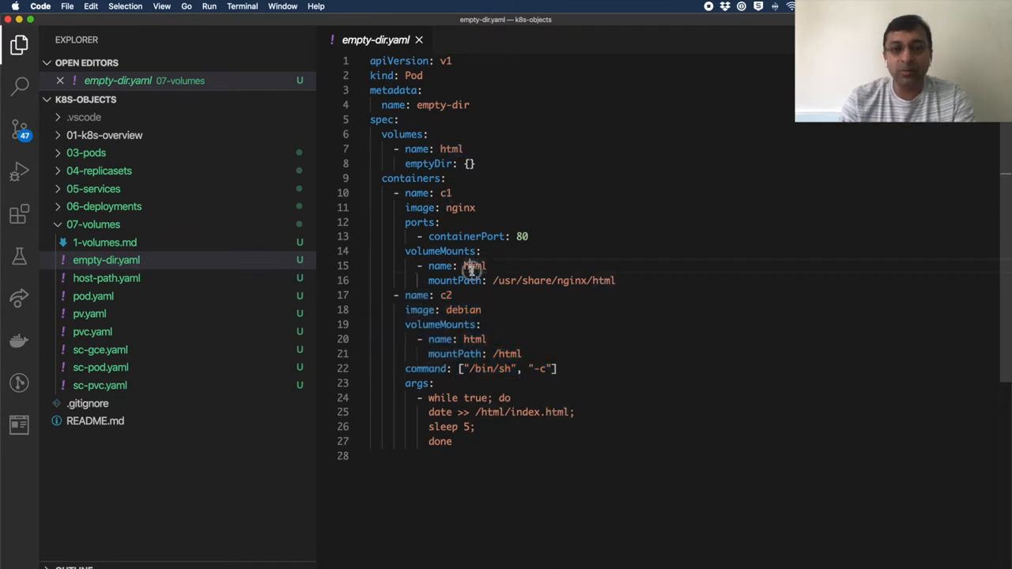
double_click(554, 280)
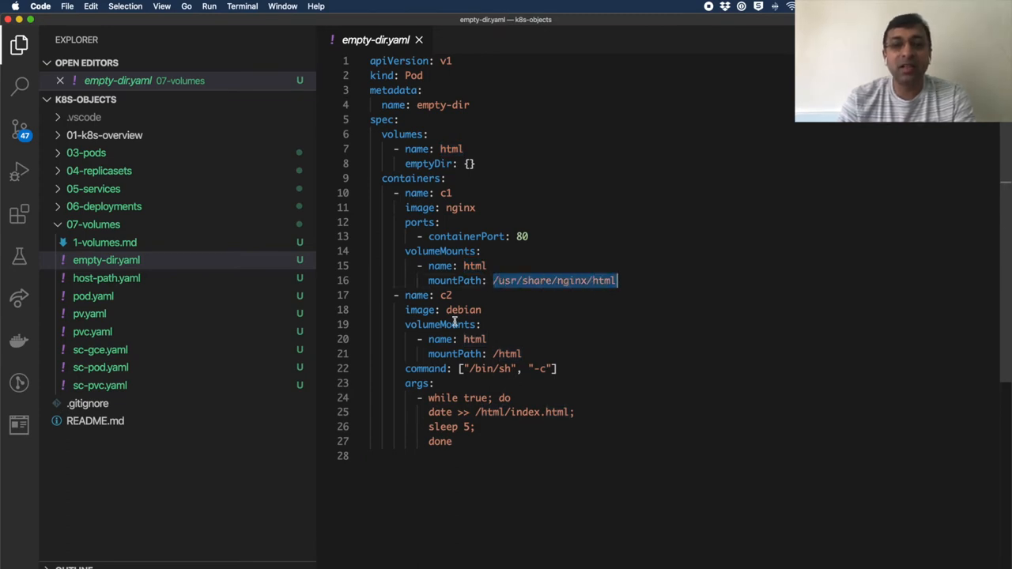
double_click(463, 309)
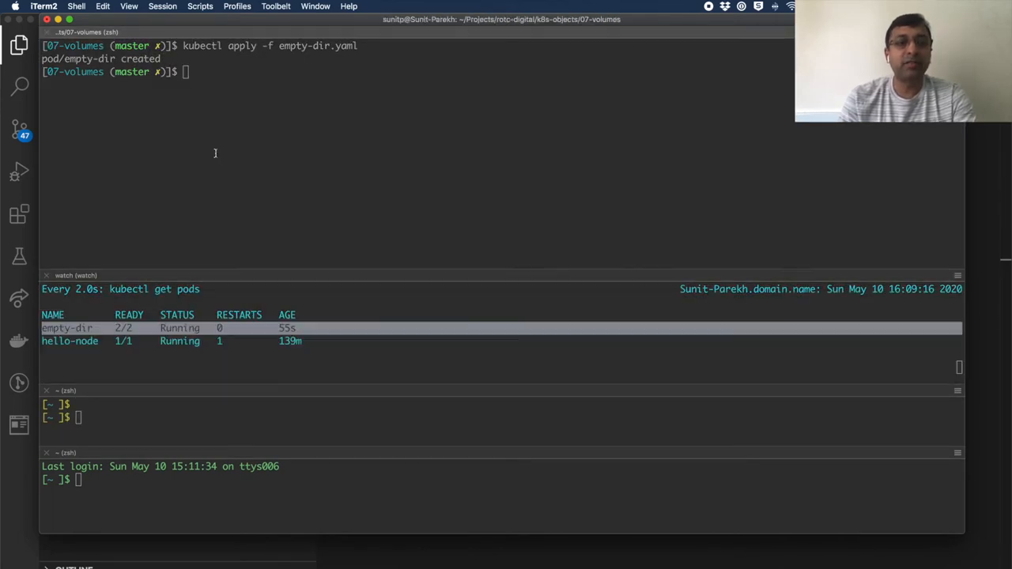
Step: Shell into container c1 of the empty-dir pod and run mount | grep html
type("kubectl exec empty-dir -c c1 -it -- bash")
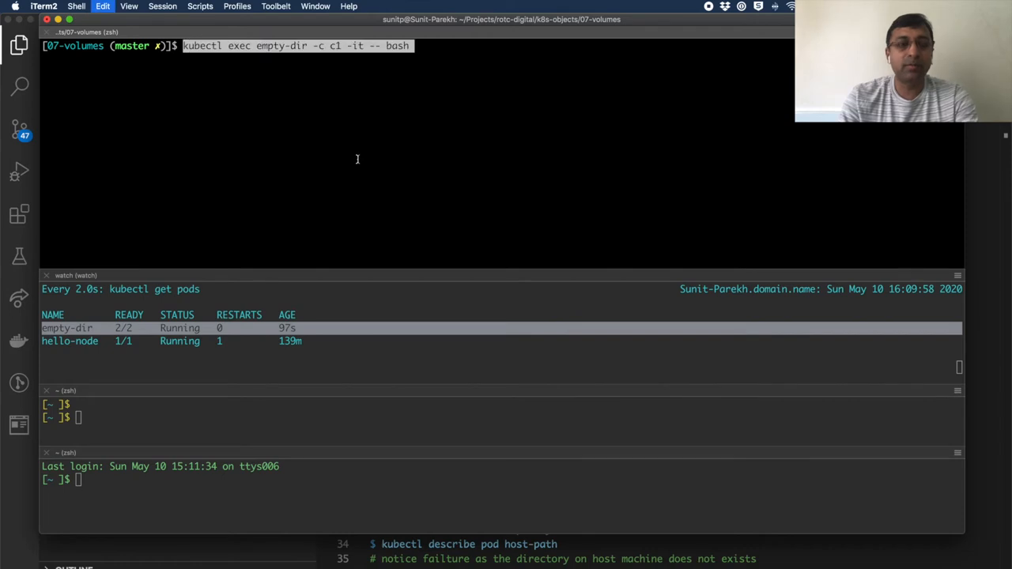
key("Return")
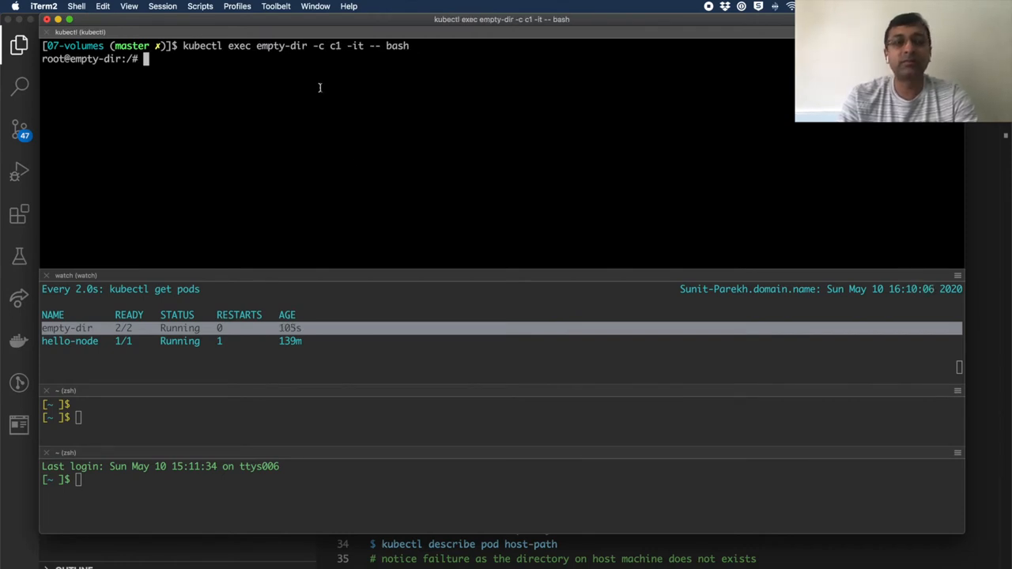
type("mo")
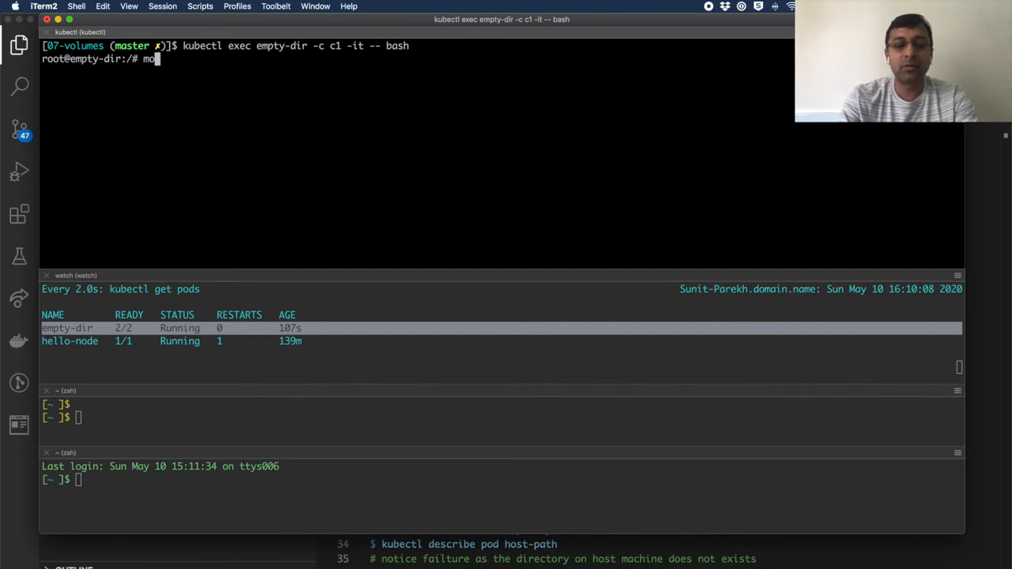
type("unt | gre")
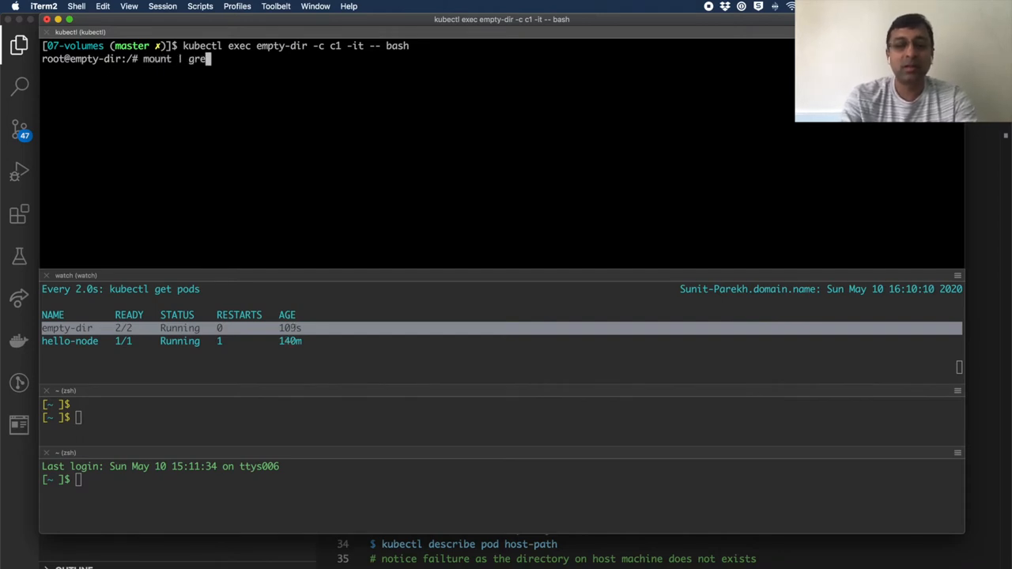
key("Return")
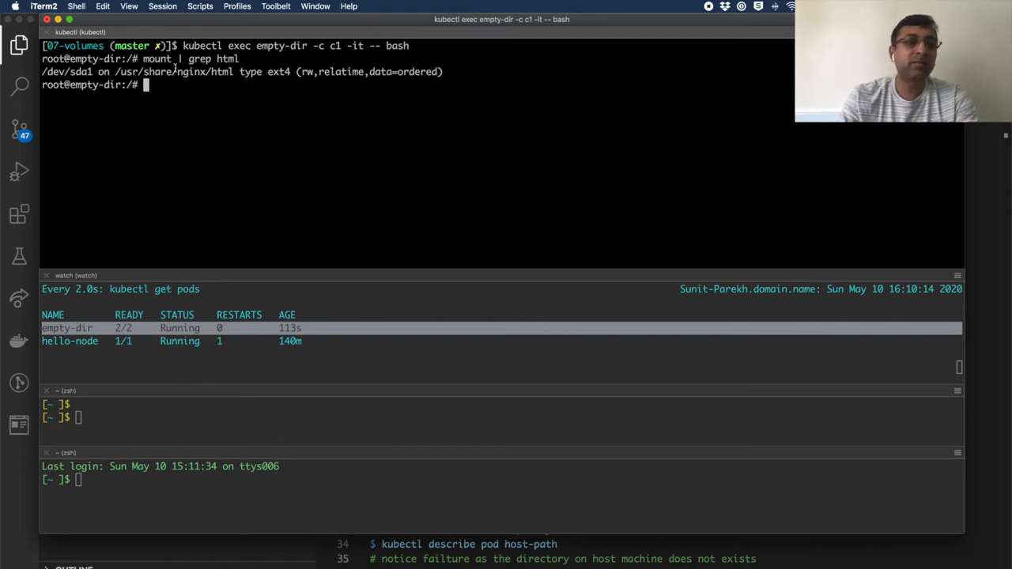
Step: Highlight the mounted html path and start tailing /usr/share/nginx/html/index.html
double_click(174, 72)
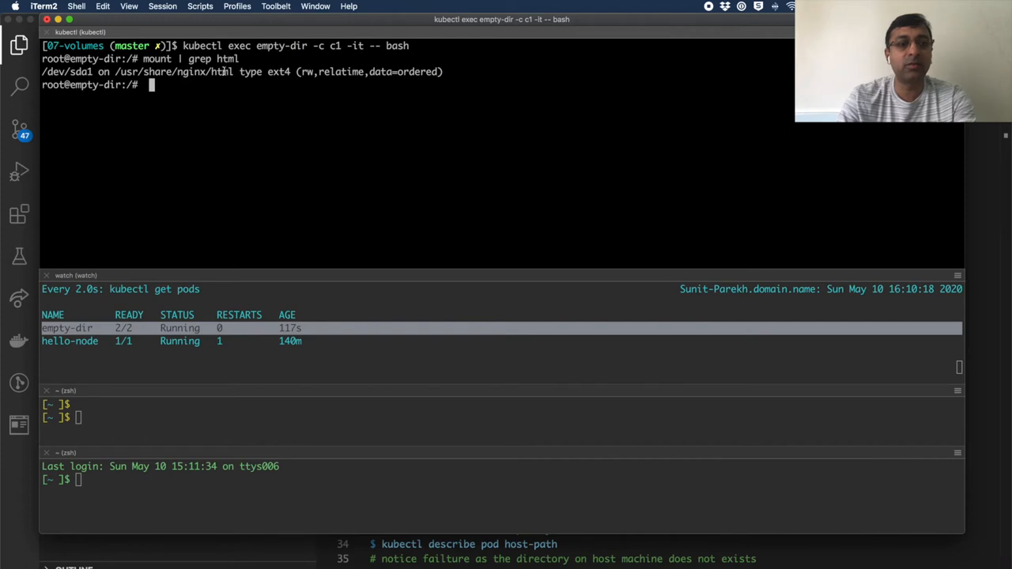
type("tail -f")
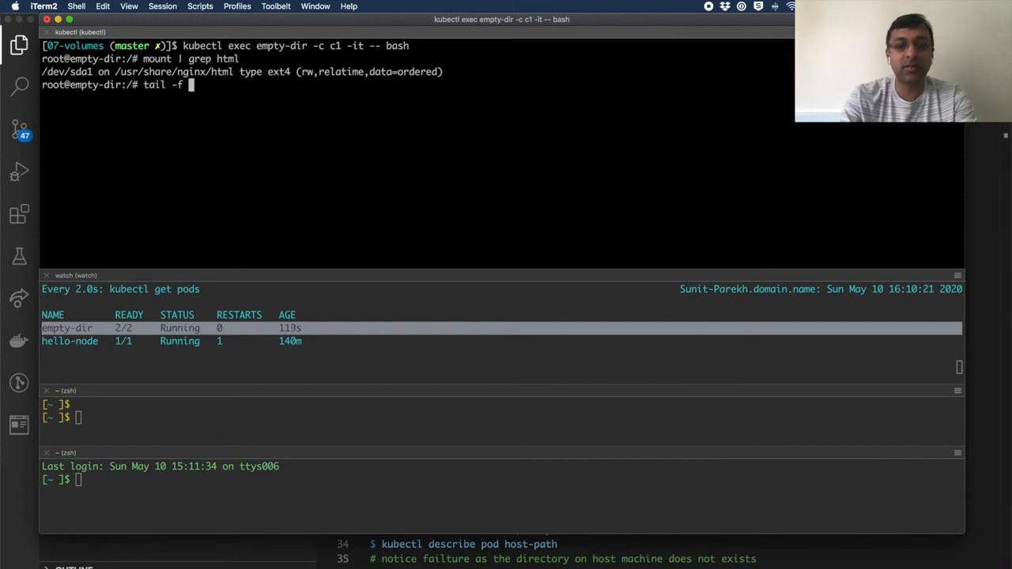
type("/usr/share/nginx/html/ine")
type("kubectl exec empty-dir -c c2 -it -- bash")
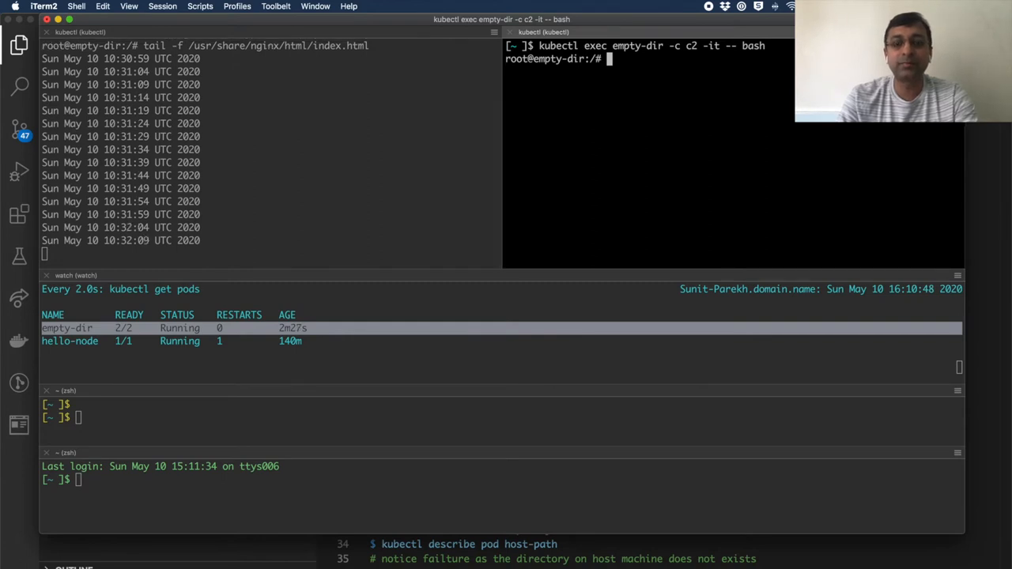
Step: In container c2, grep the mounts for html and follow /html/index.html
type("mount")
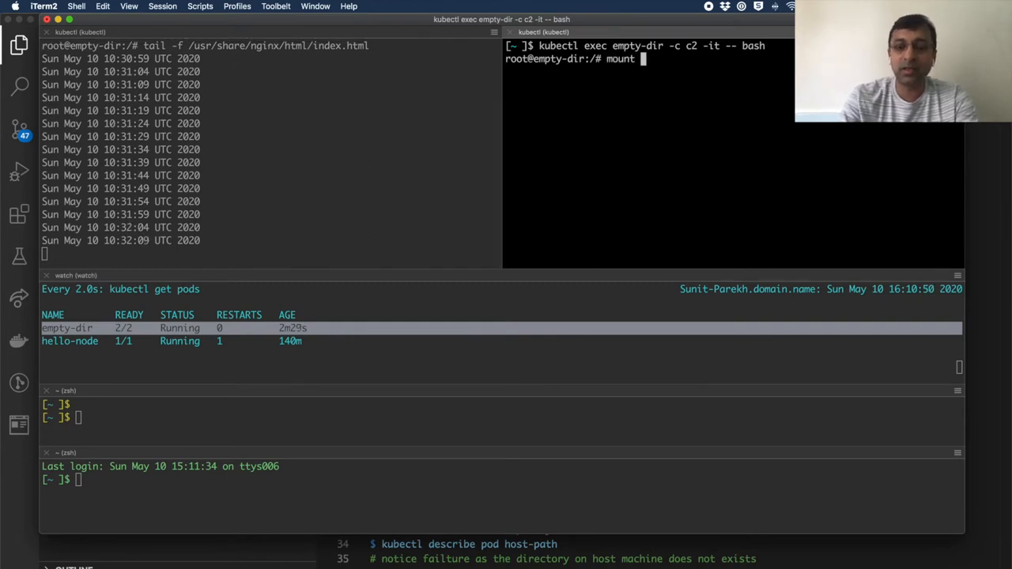
type("| grep html")
type("tail -f")
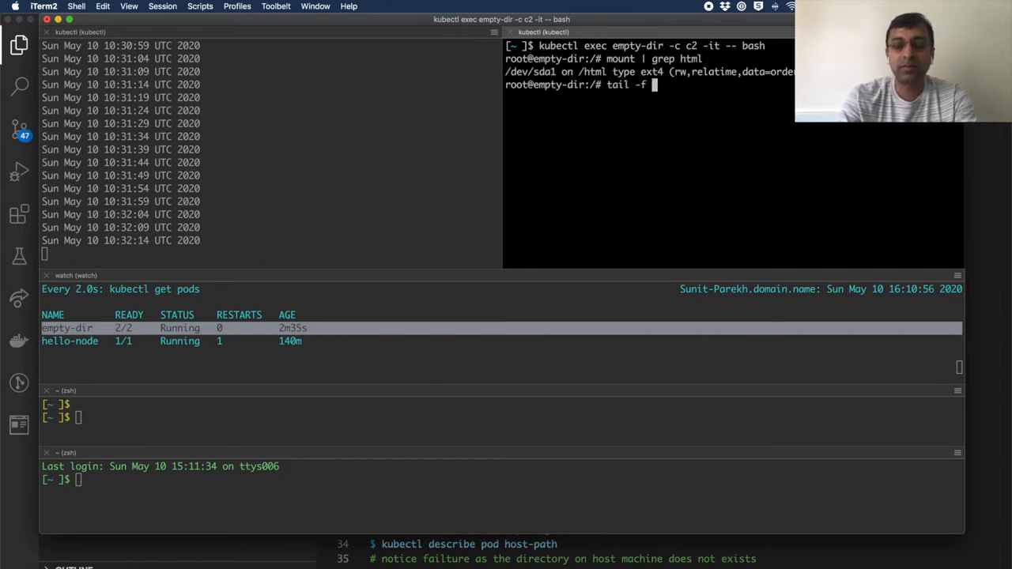
type("/html/index")
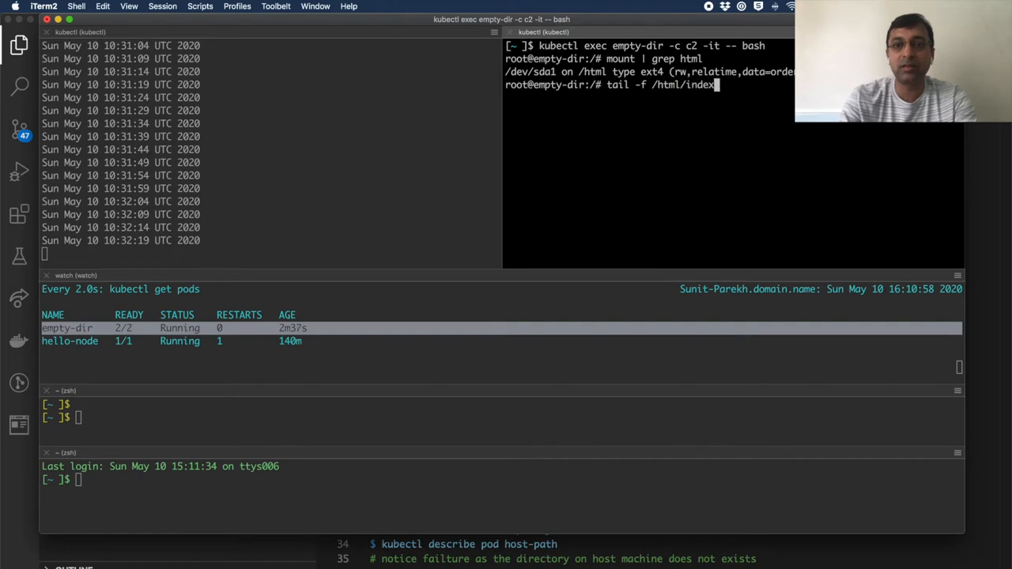
key("Return")
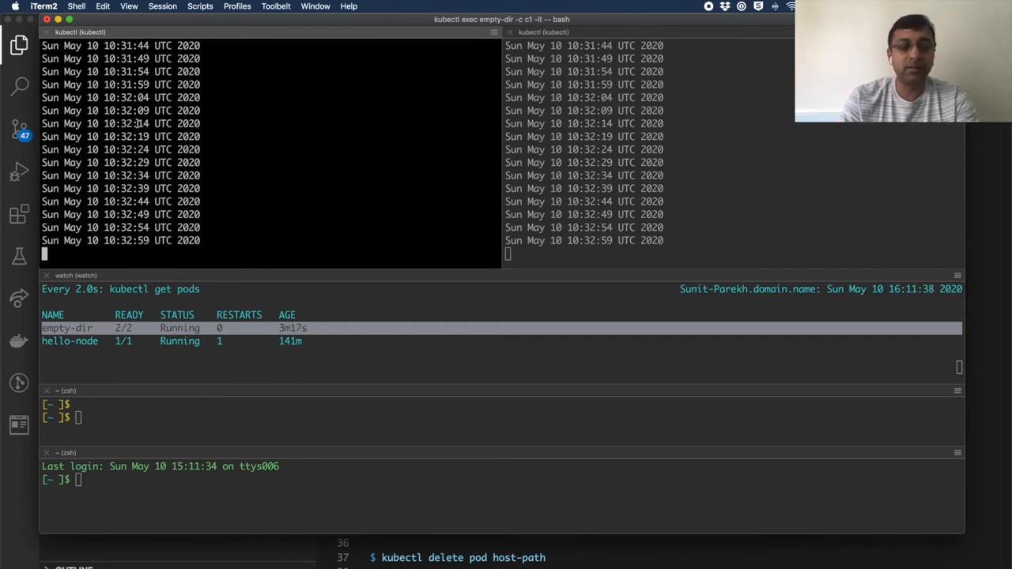
Step: Stop the tails, delete and recreate the empty-dir pod, and re-exec to tail index.html
key("ctrl+c")
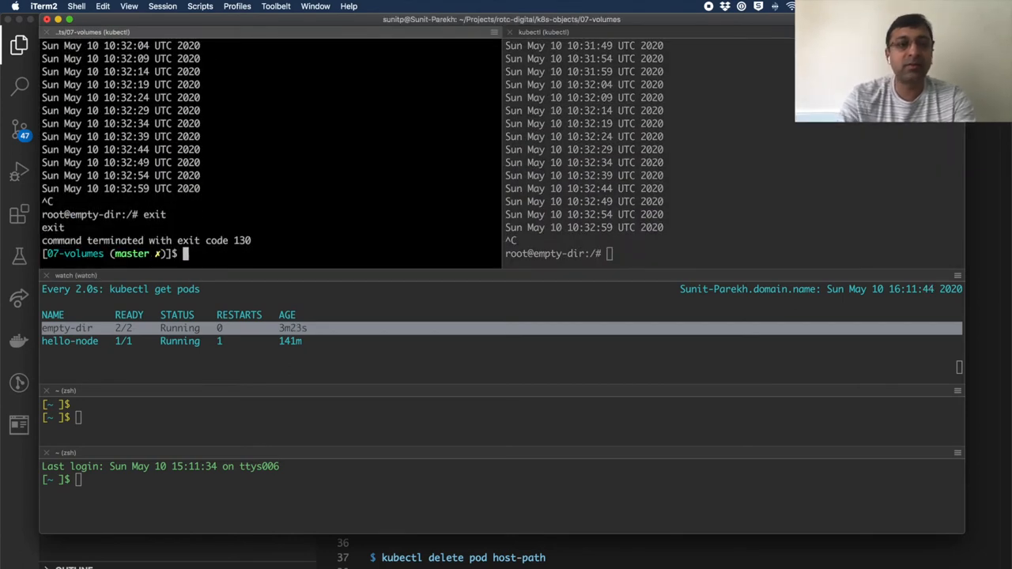
type("exit")
type("kube")
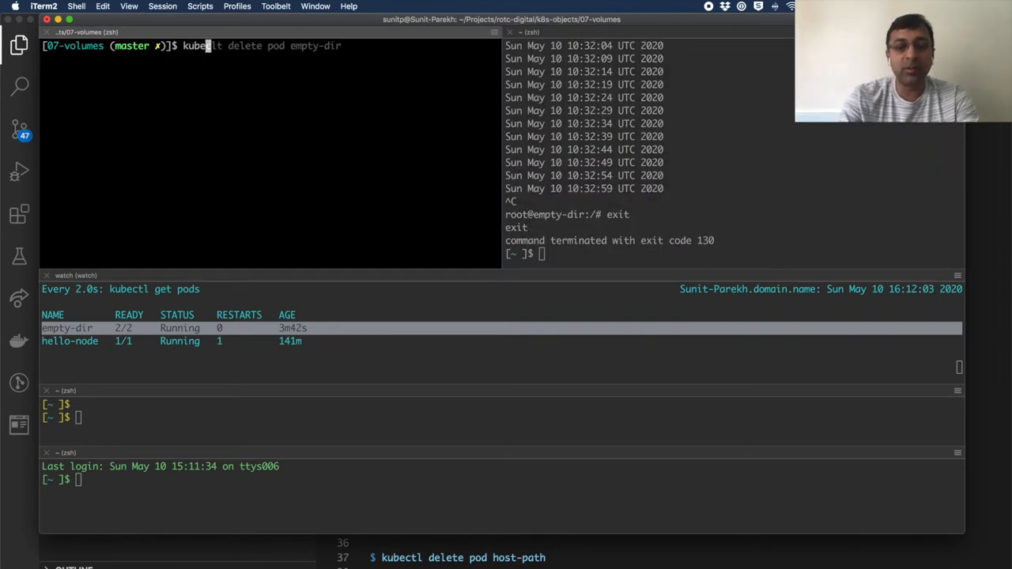
key("Return")
type("kubec")
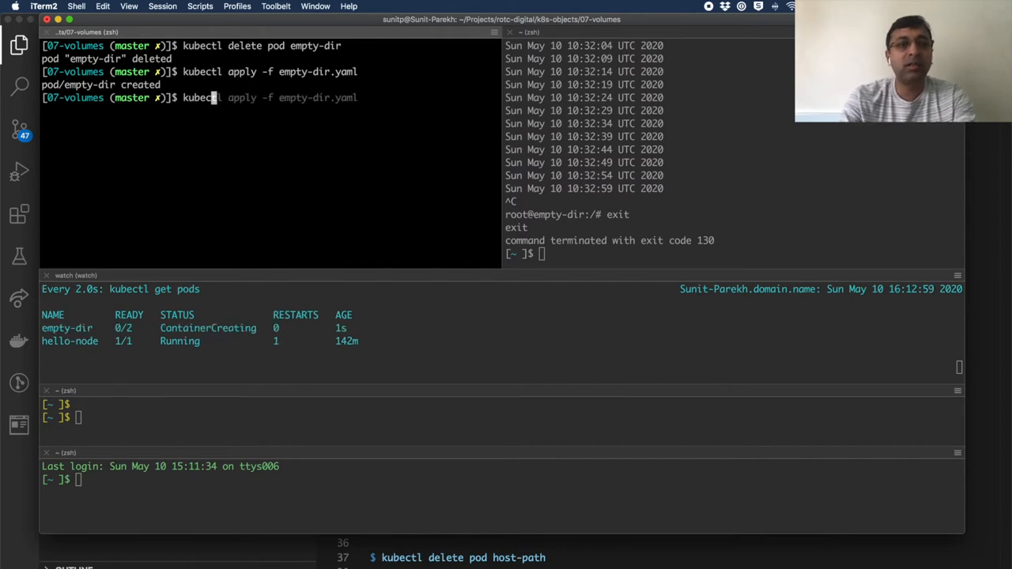
type("exec empty-dir -c c2 -it -- bash")
type("mount | grep html")
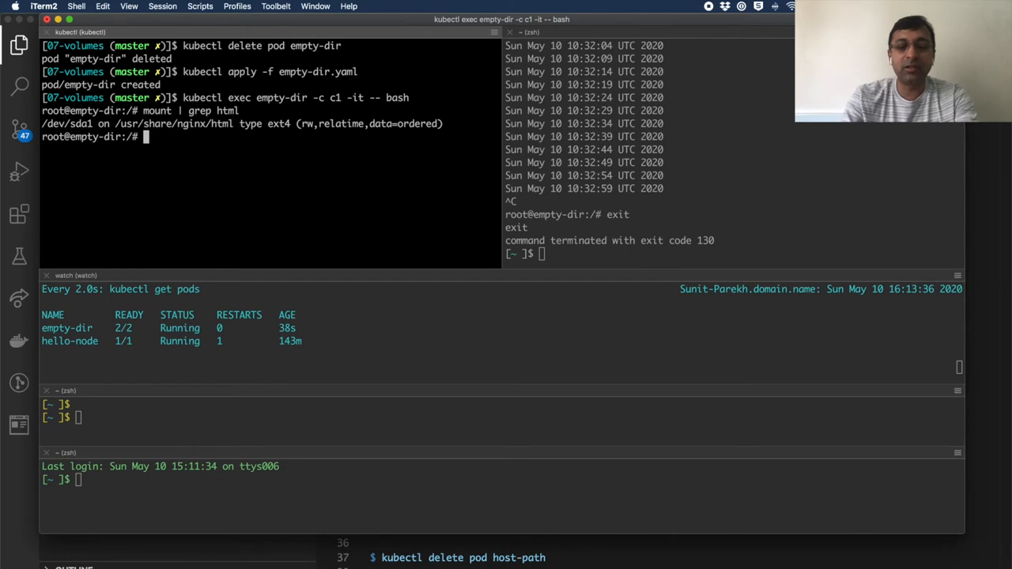
type("tail -f /usr/share/nginx/html/index.html")
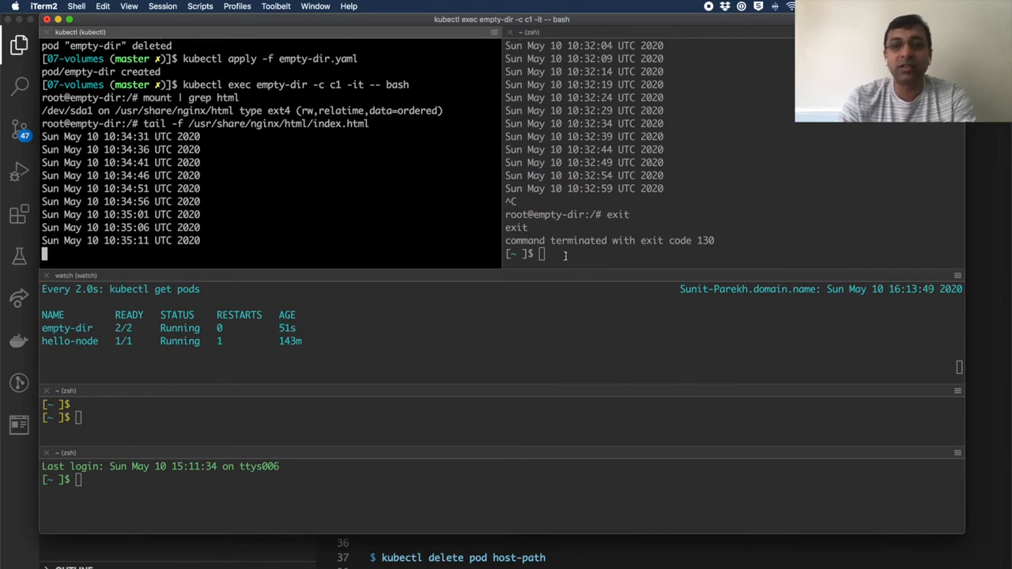
Step: Shell into c2 of the recreated pod, follow /html/index.html, then stop the tail
type("kubectl exec empty-dir -c c2 -it -- bash")
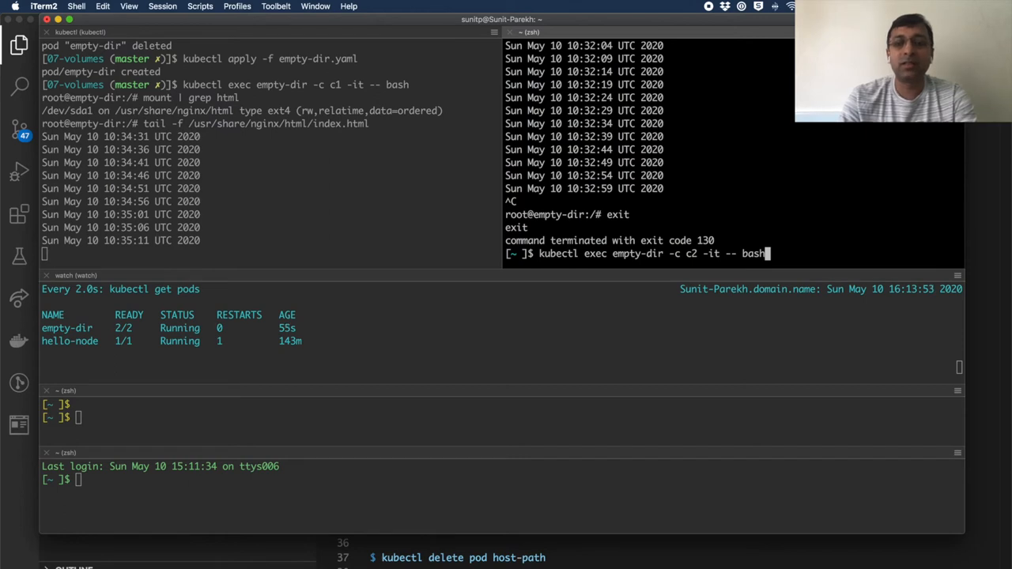
key("Return")
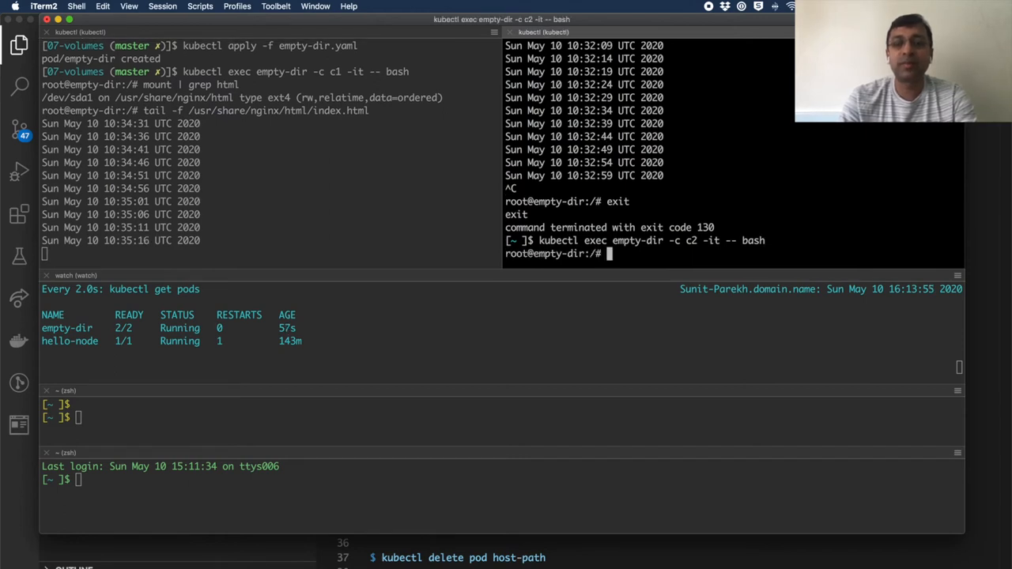
type("tail")
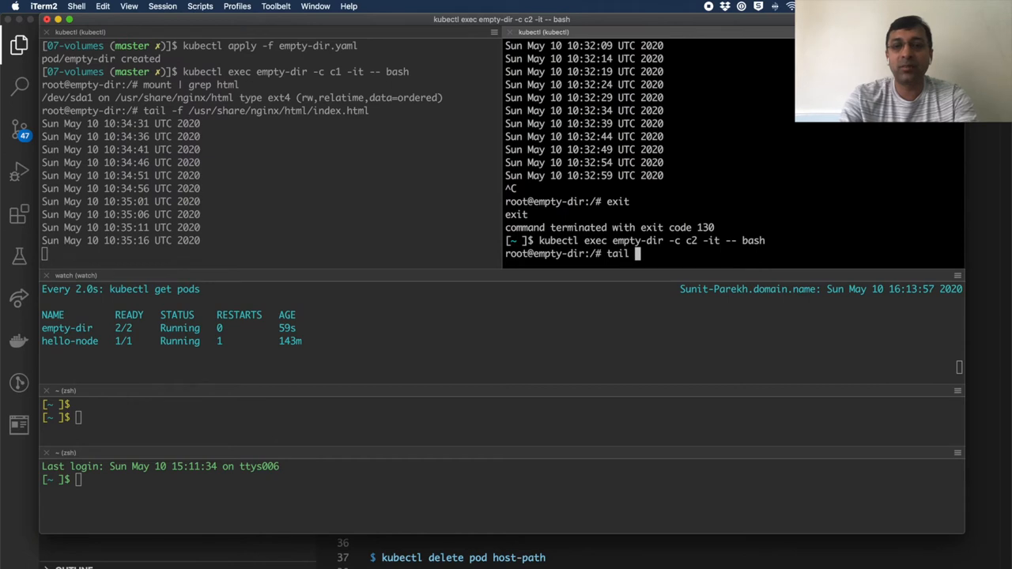
type("-f /html/inde")
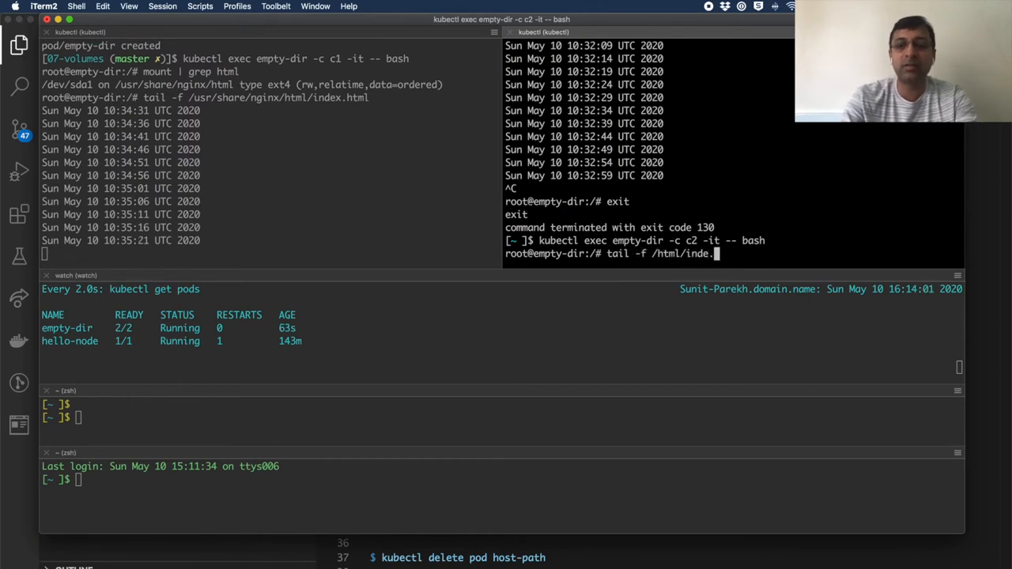
key("Return")
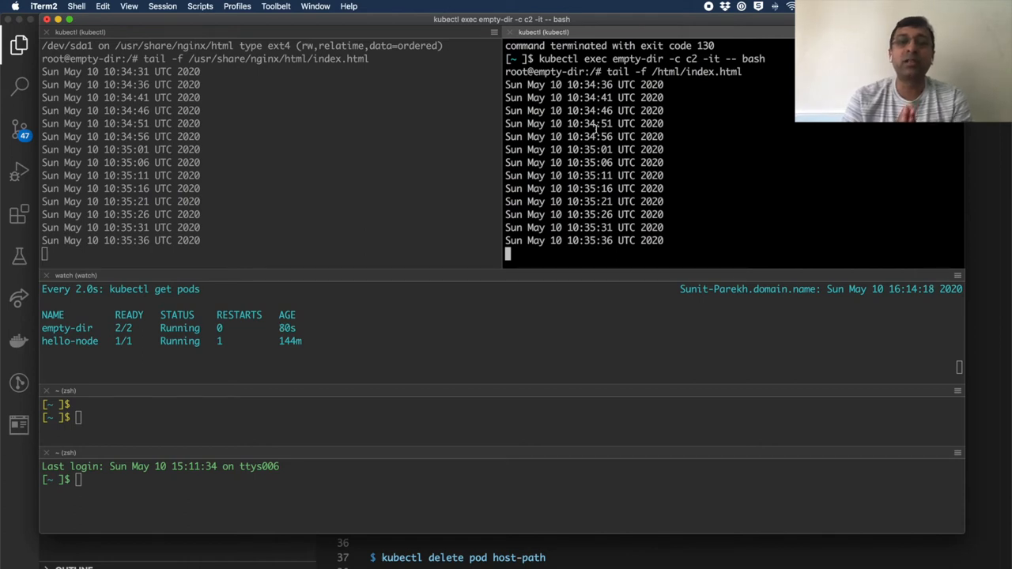
key("ctrl+c")
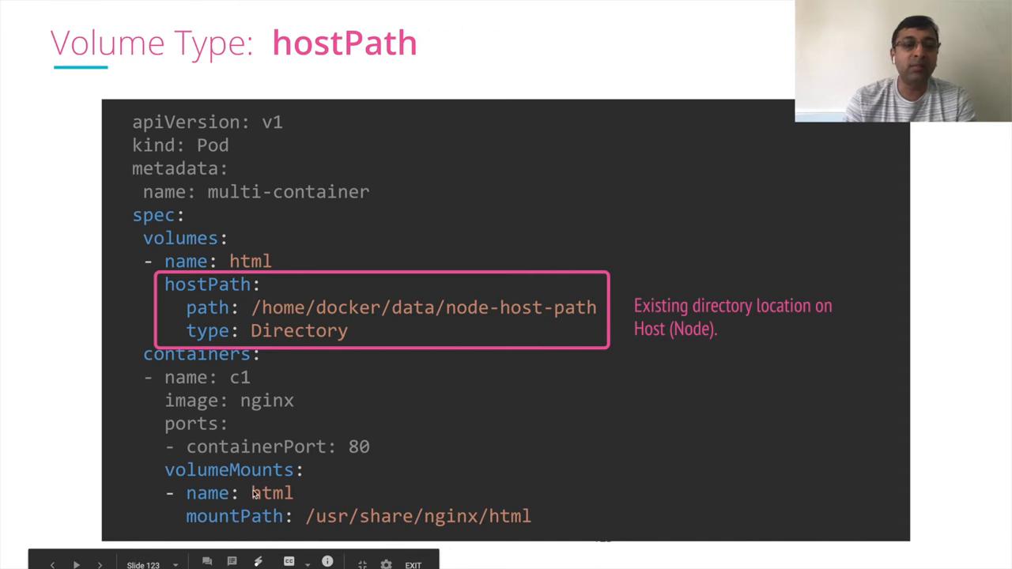
mouse_move(238, 271)
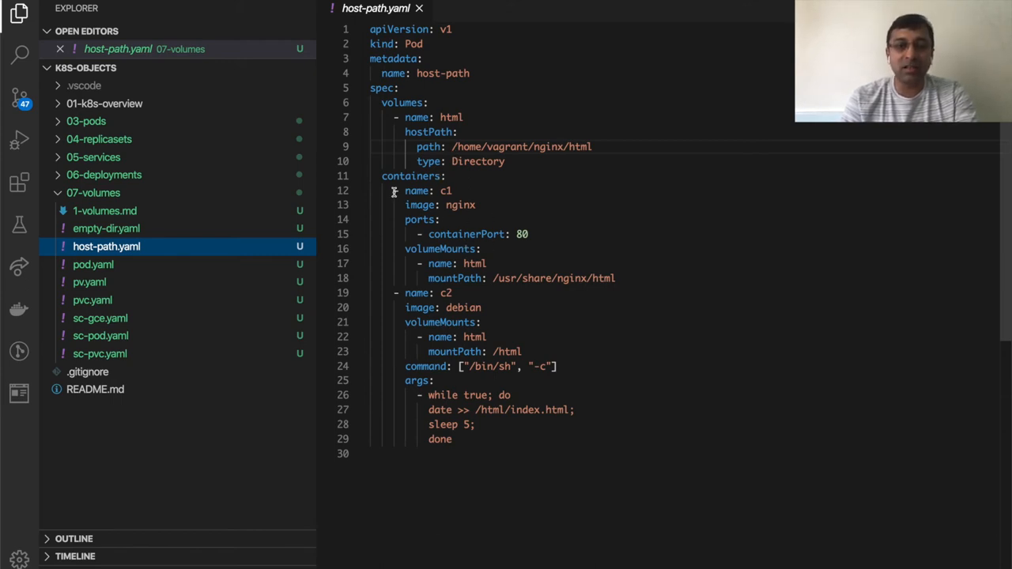
left_click_drag(395, 293, 557, 366)
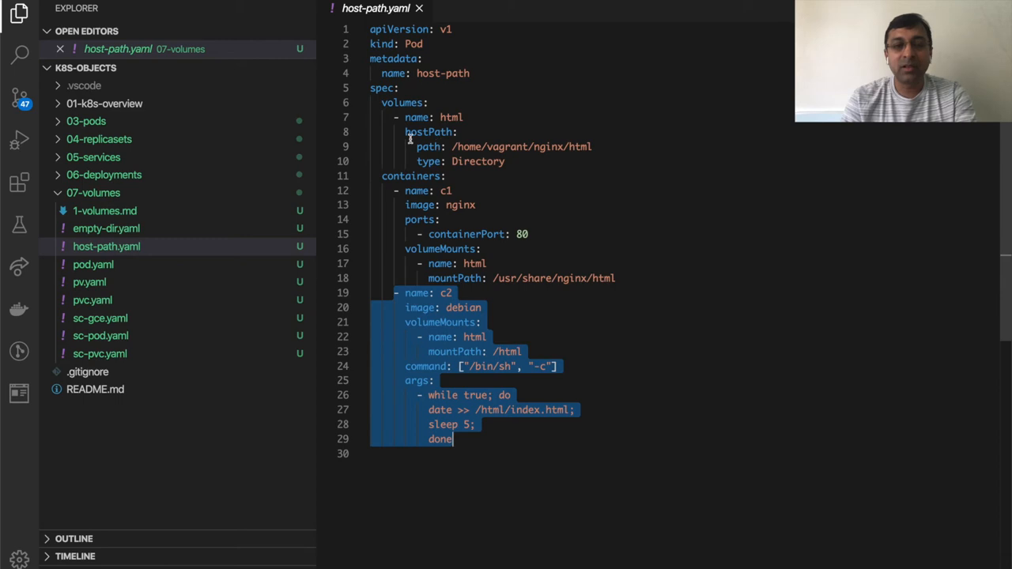
left_click(522, 161)
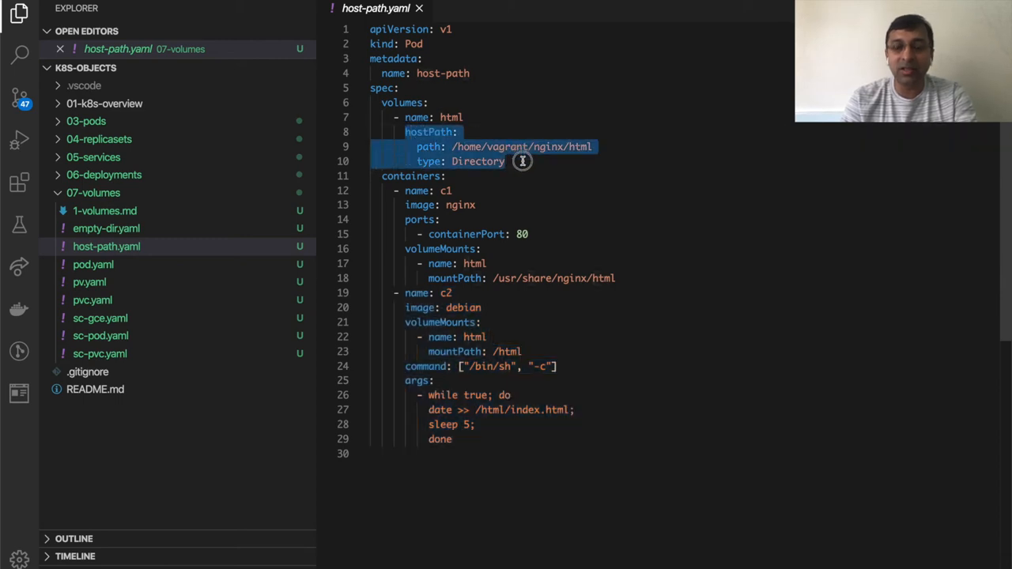
mouse_move(445, 146)
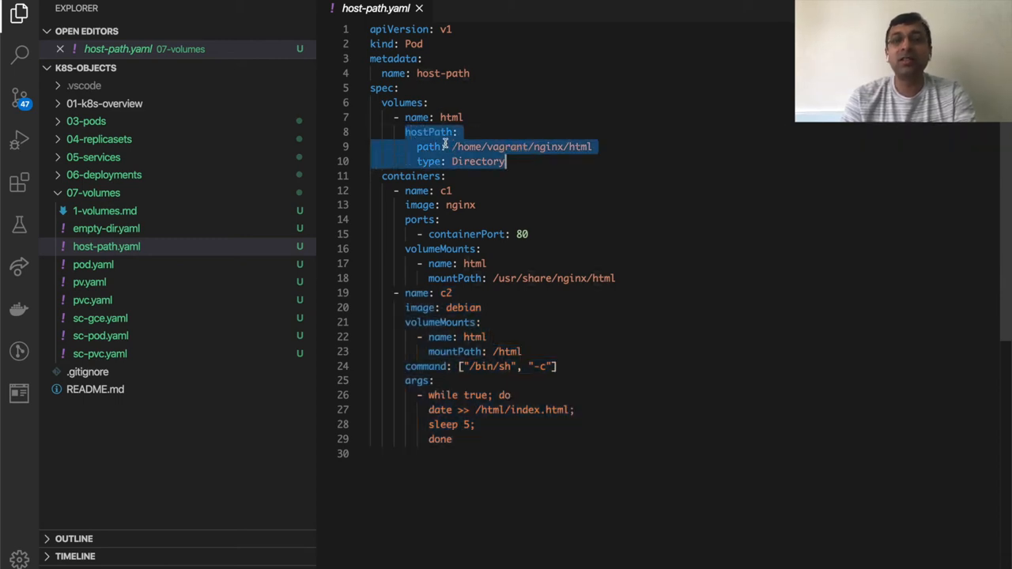
left_click(454, 146)
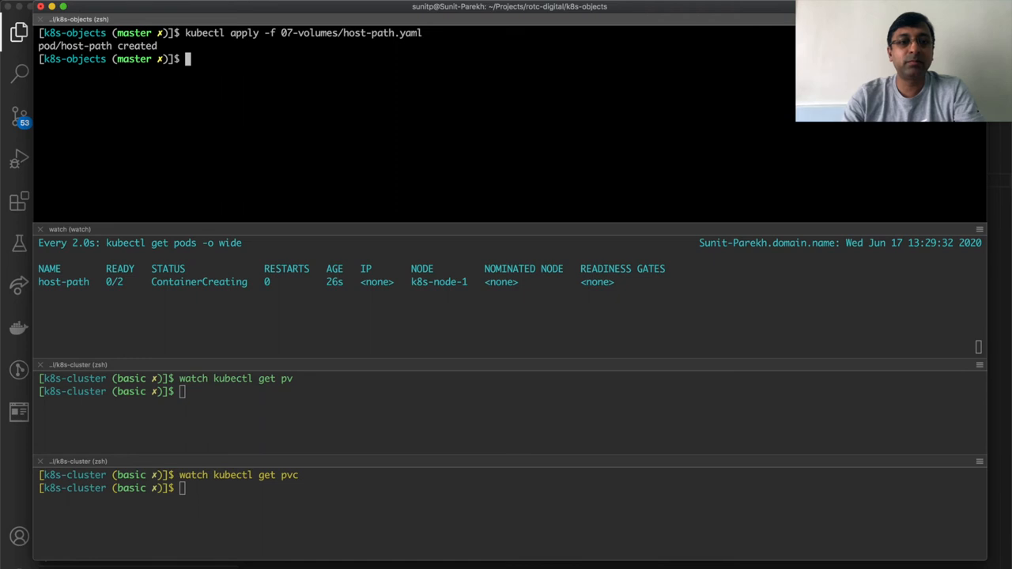
Step: Inspect the stuck host-path pod, delete it, and re-apply 07-volumes/host-path.yaml
type("kubectl describe pv pvc-64b244cd-1031-4b41-a352-0c8e58f7e501")
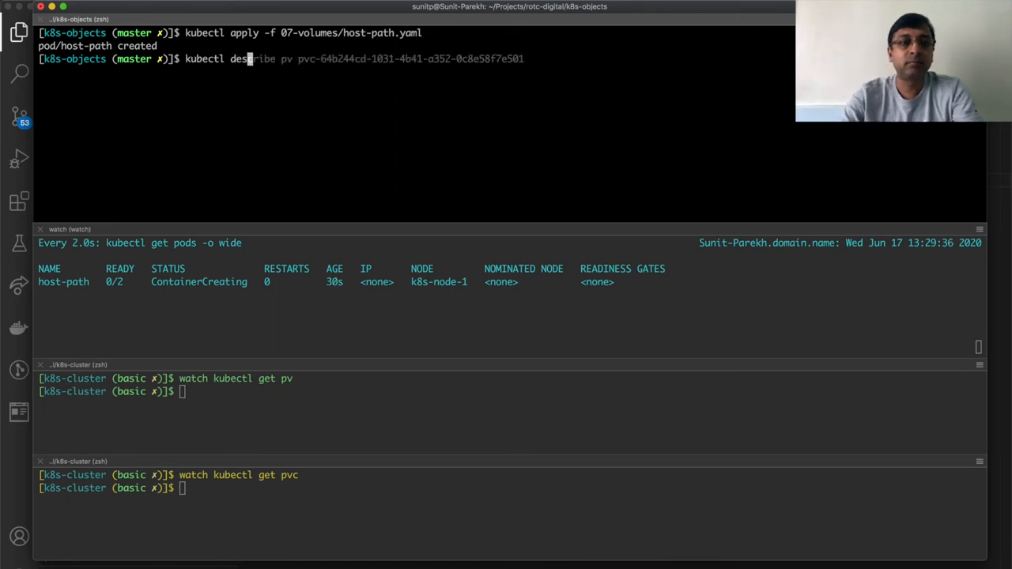
key("Return")
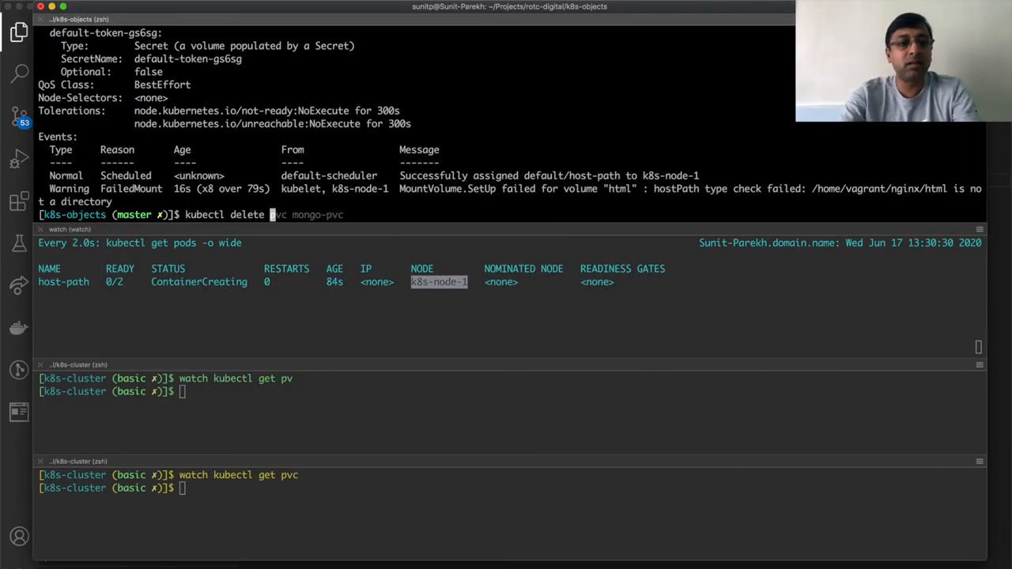
key("Return")
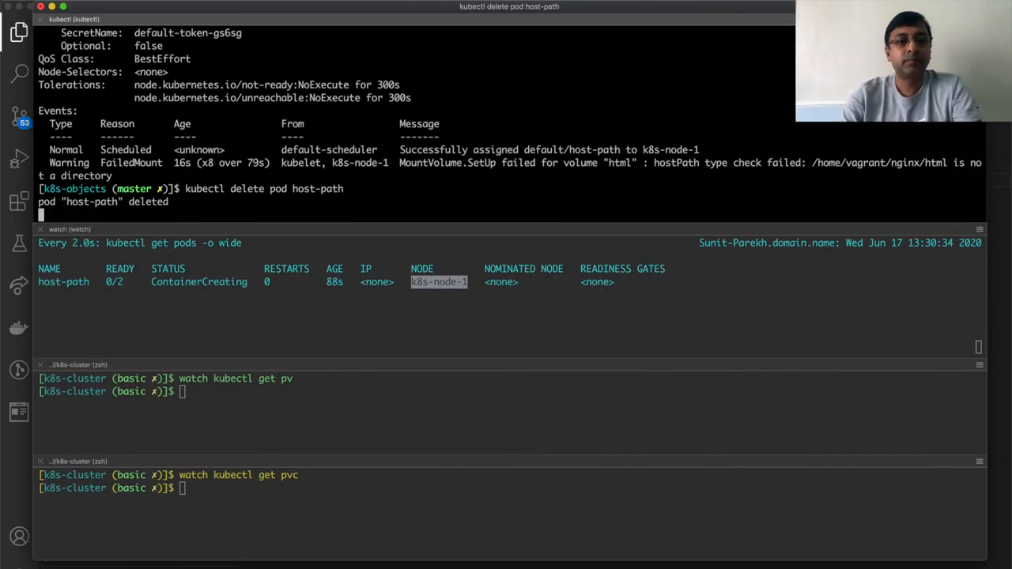
type("kubectl apply -f 07-volumes/host-path.yaml")
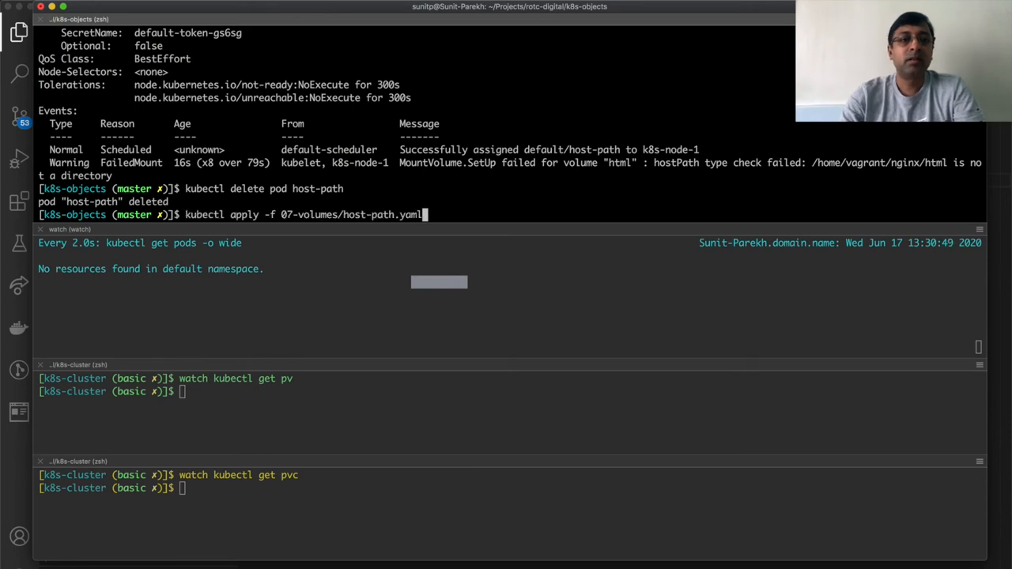
key("Return")
type("k")
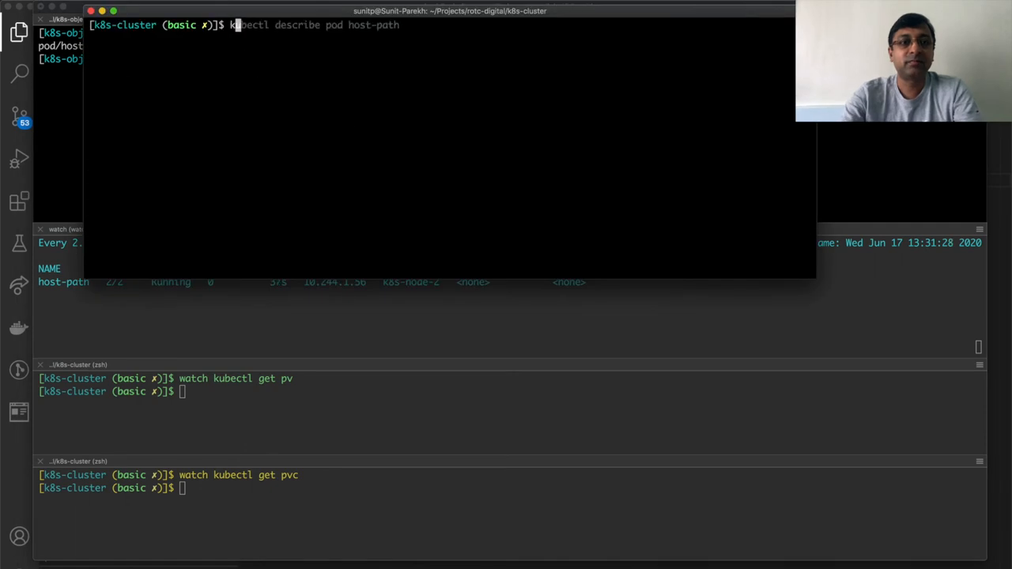
Step: SSH into k8s-node-2 and move into its nginx/html directory
type("vagrant ssh k8s-node-2")
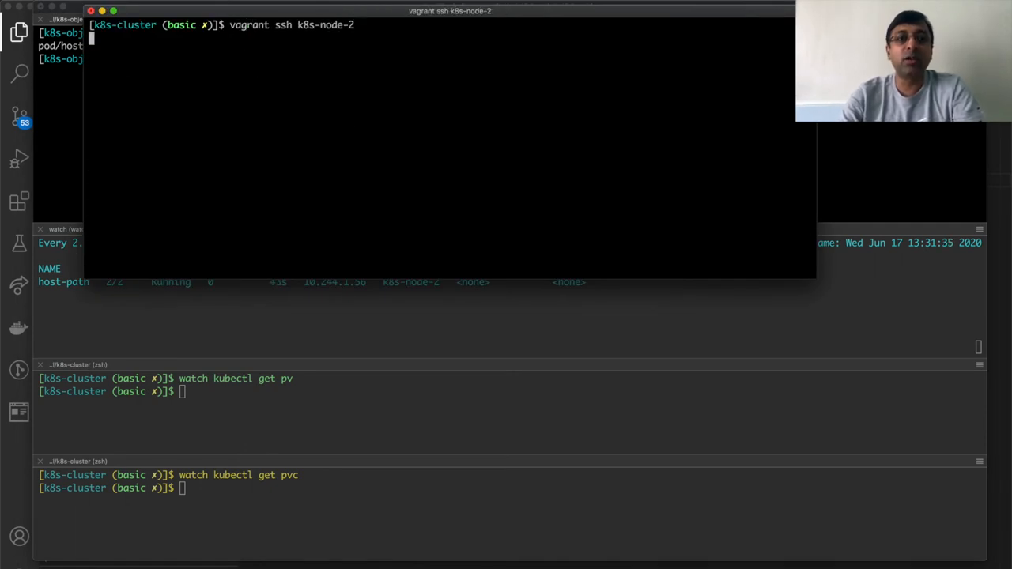
key("Return")
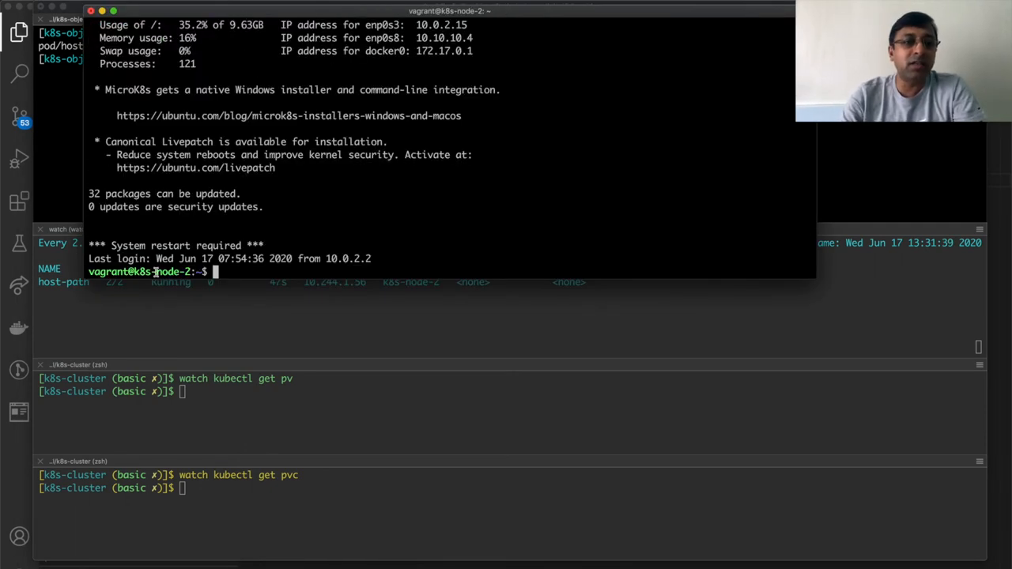
type("cd n")
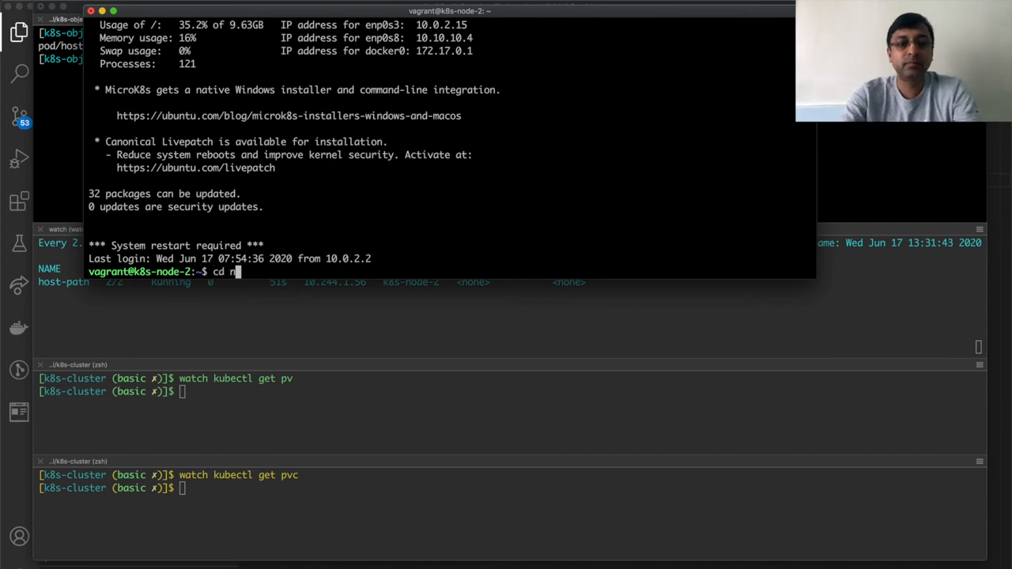
key("Return")
type("ls -la")
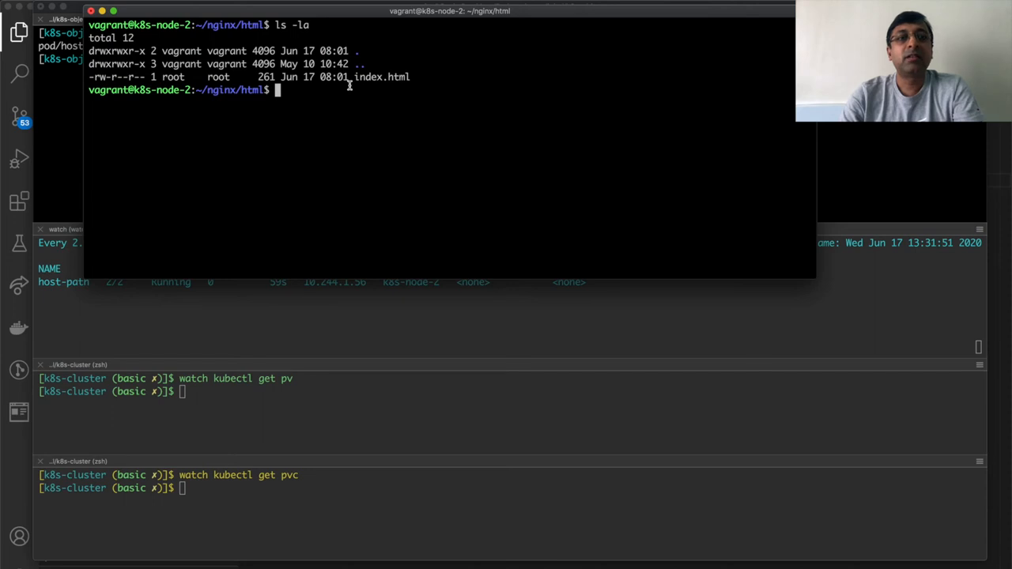
mouse_move(279, 121)
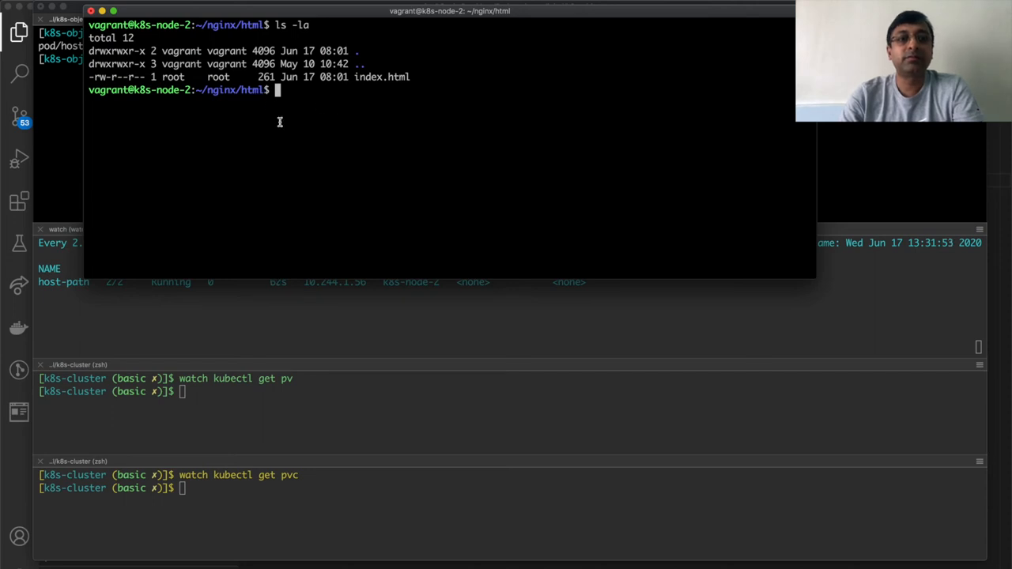
mouse_move(337, 109)
type("cat index.html")
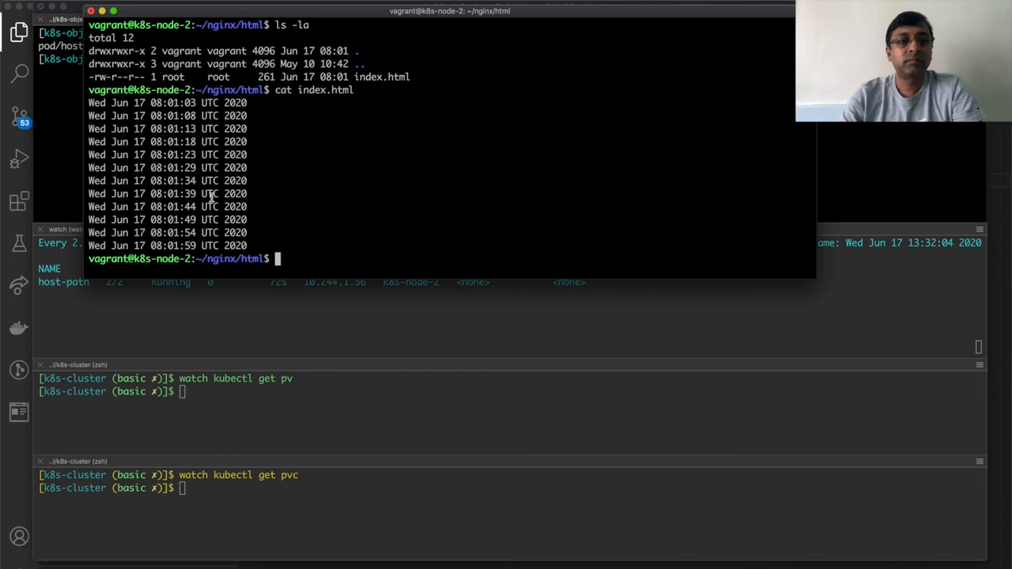
Step: Follow the growing index.html, then write "test" into a new test.html
type("tail -f index.html")
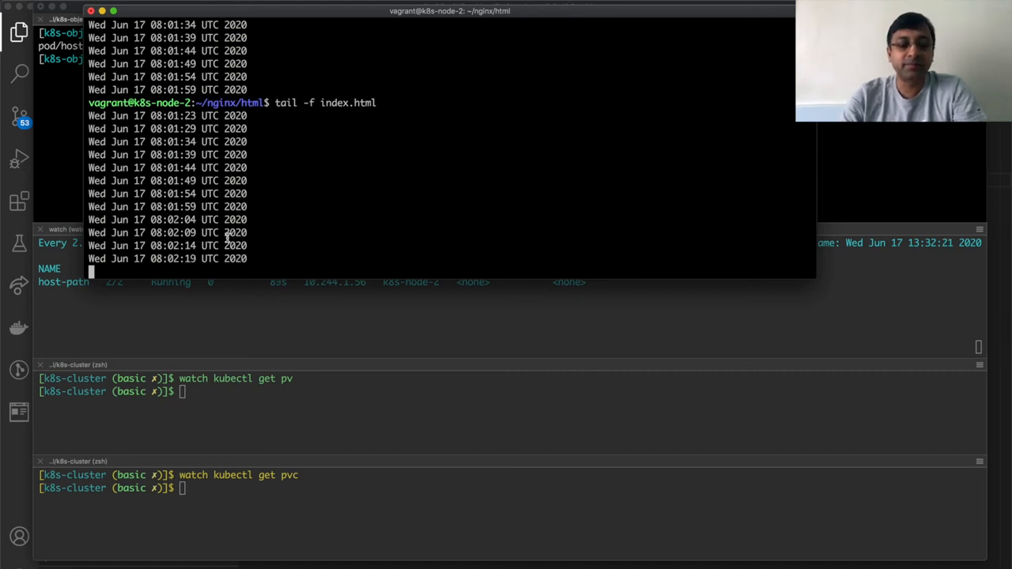
key("ctrl+c")
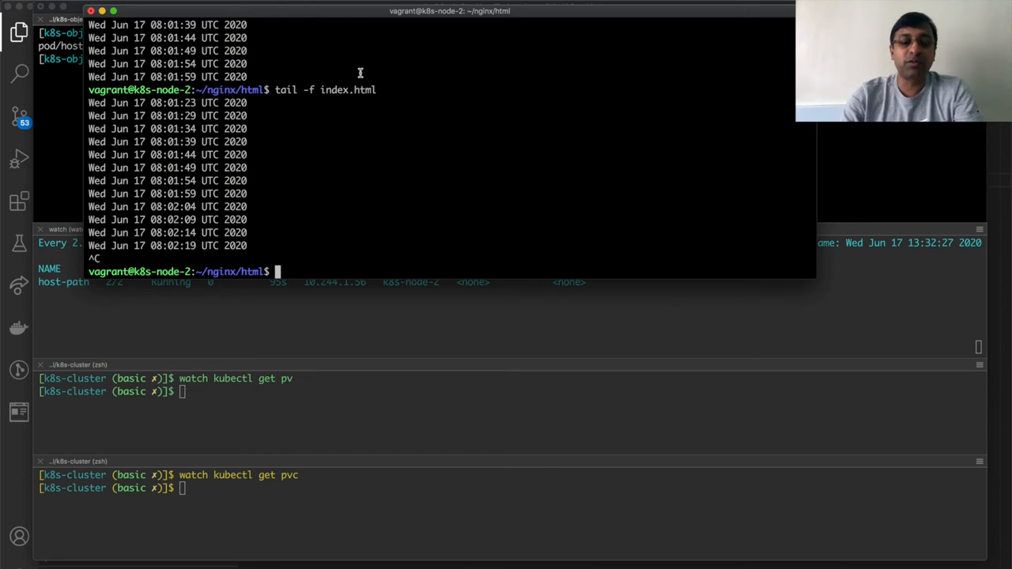
type("echo \"test\" > test.")
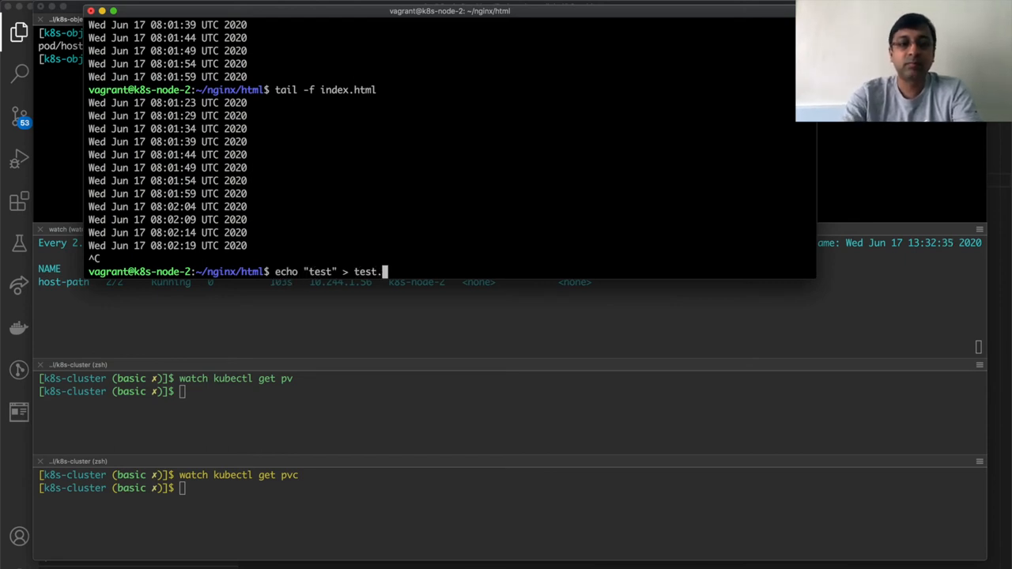
key("Return")
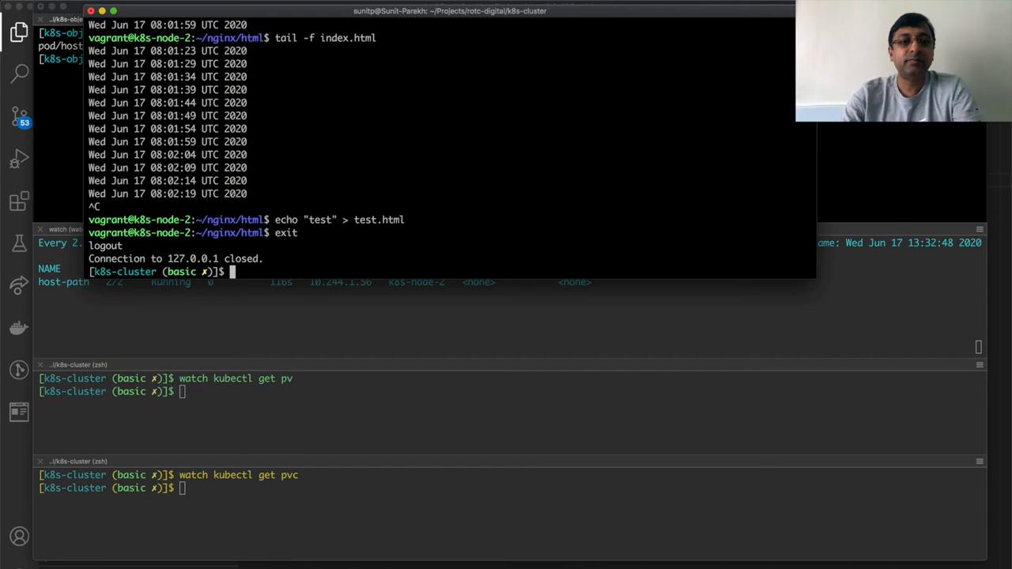
mouse_move(340, 126)
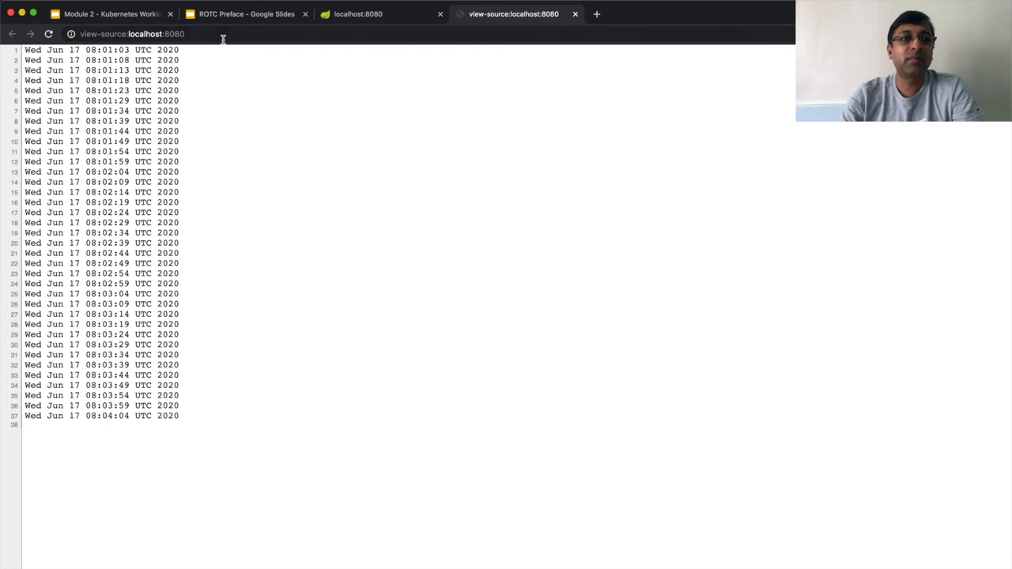
Step: Load the test page from localhost:8080 in the address bar
left_click(356, 14)
type("/")
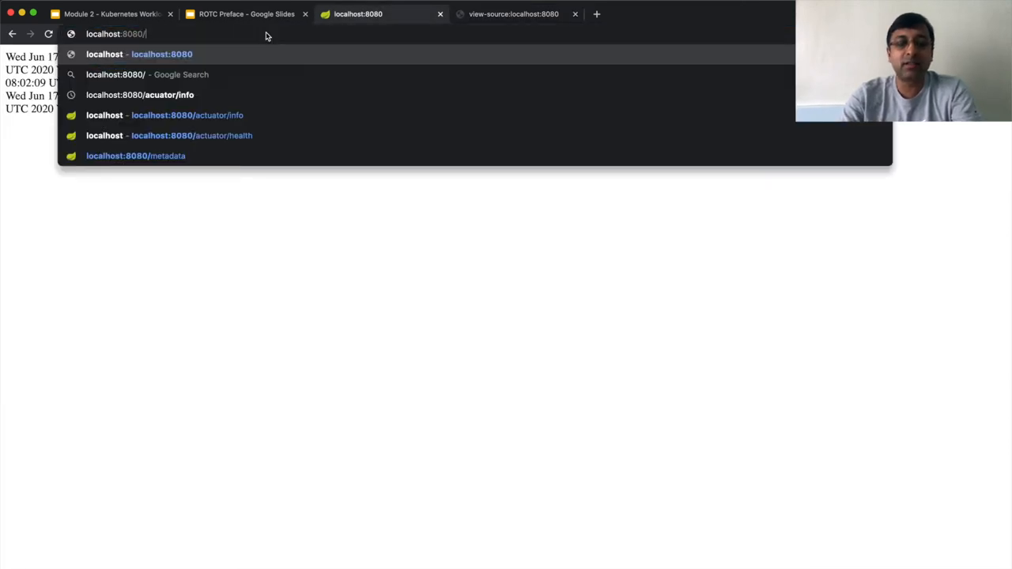
key("Return")
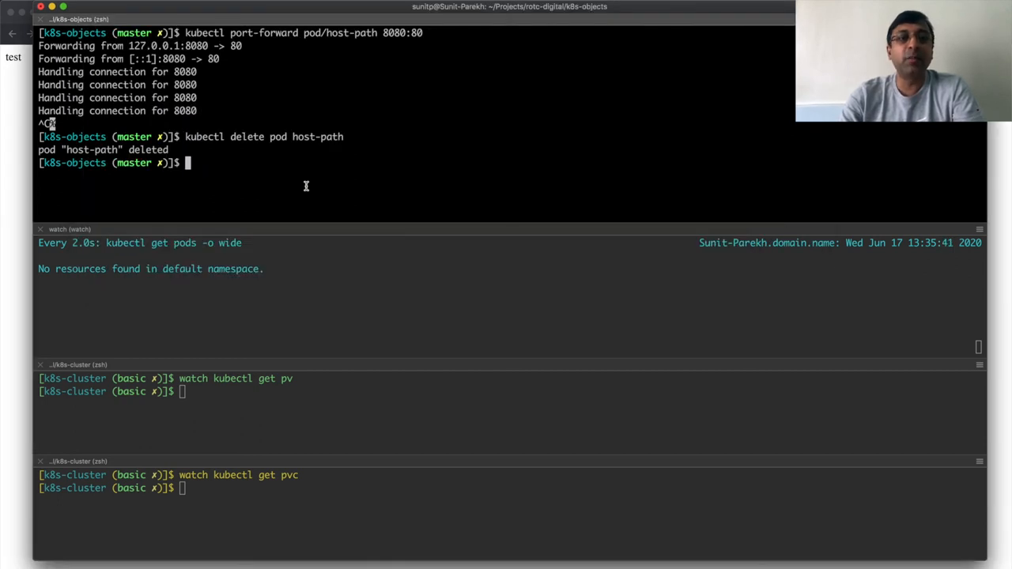
Step: Re-apply the host-path pod and watch index.html fill on k8s-node-1
key("Return")
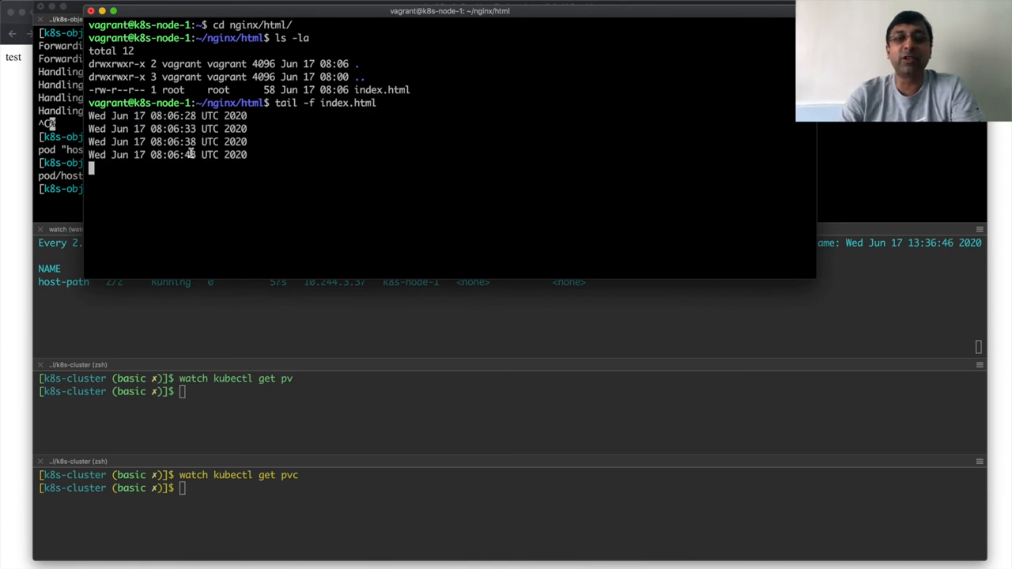
key("ctrl+c")
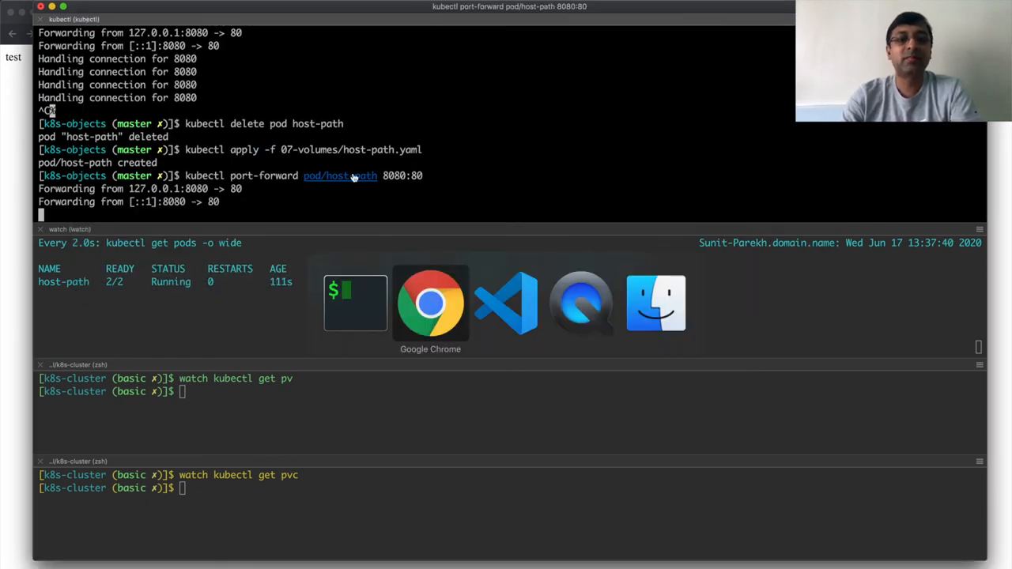
Step: See test.html return 404 Not Found, then open the view-source localhost:8080 tab
left_click(431, 303)
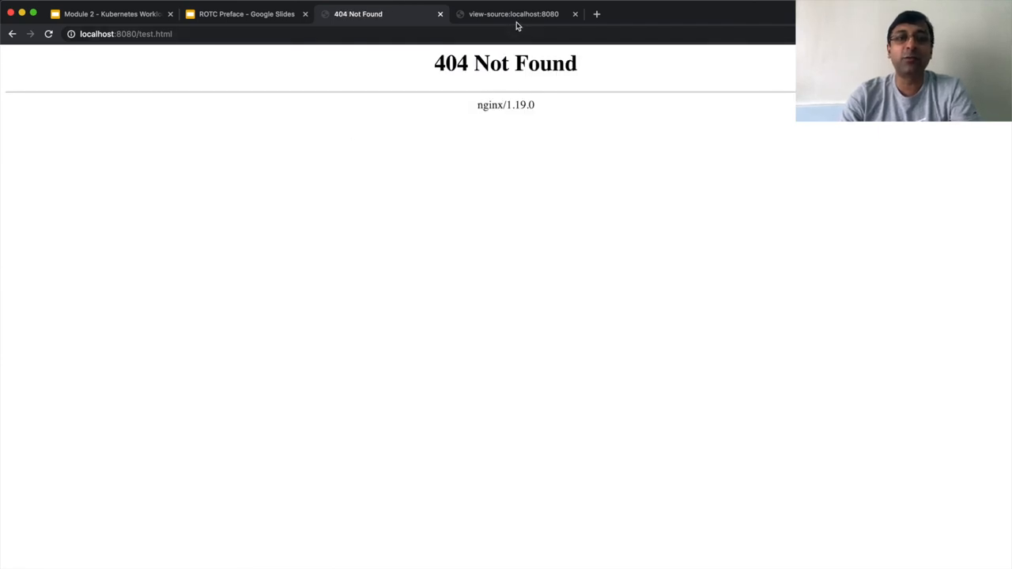
left_click(514, 14)
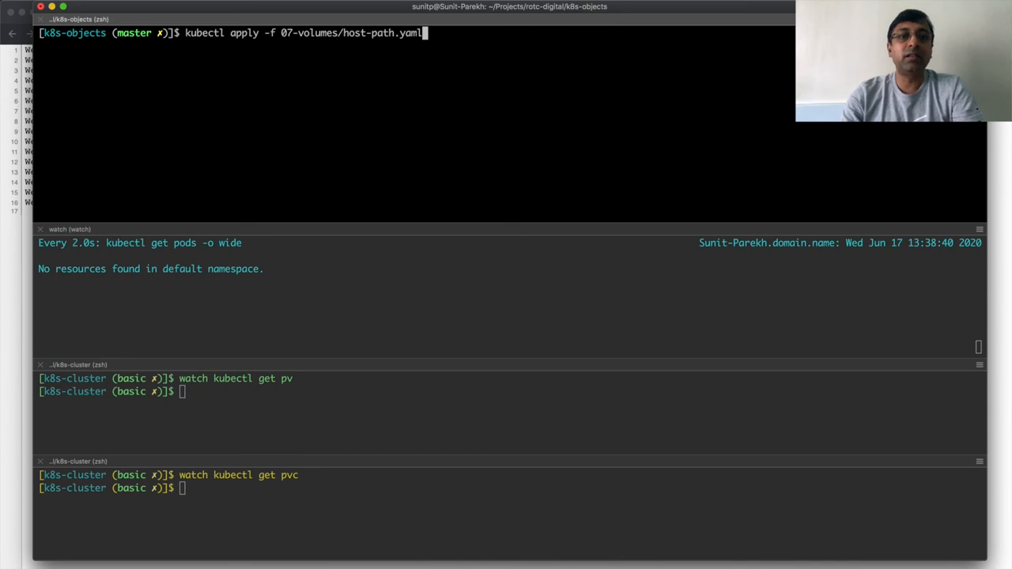
Step: Re-apply 07-volumes/host-path.yaml to recreate the host-path pod
key("Return")
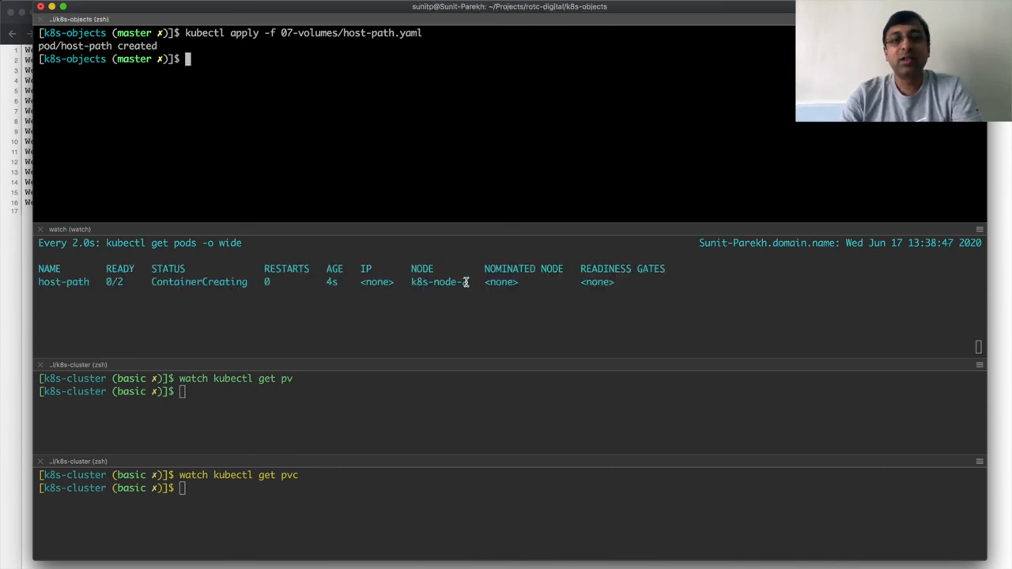
mouse_move(400, 111)
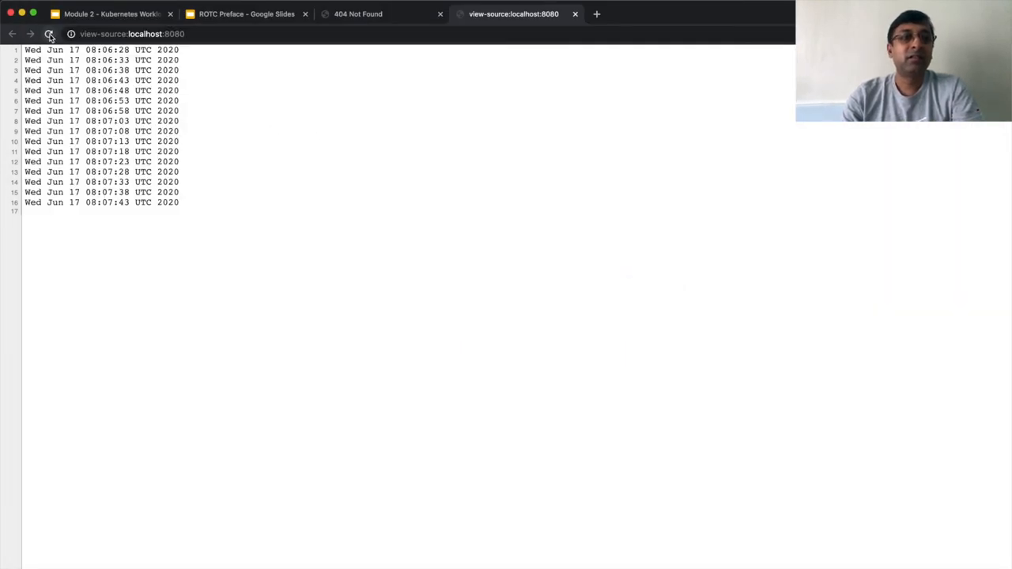
Step: Reload the localhost:8080 index source showing earlier timestamps, then stop the kubectl port-forward
left_click(49, 34)
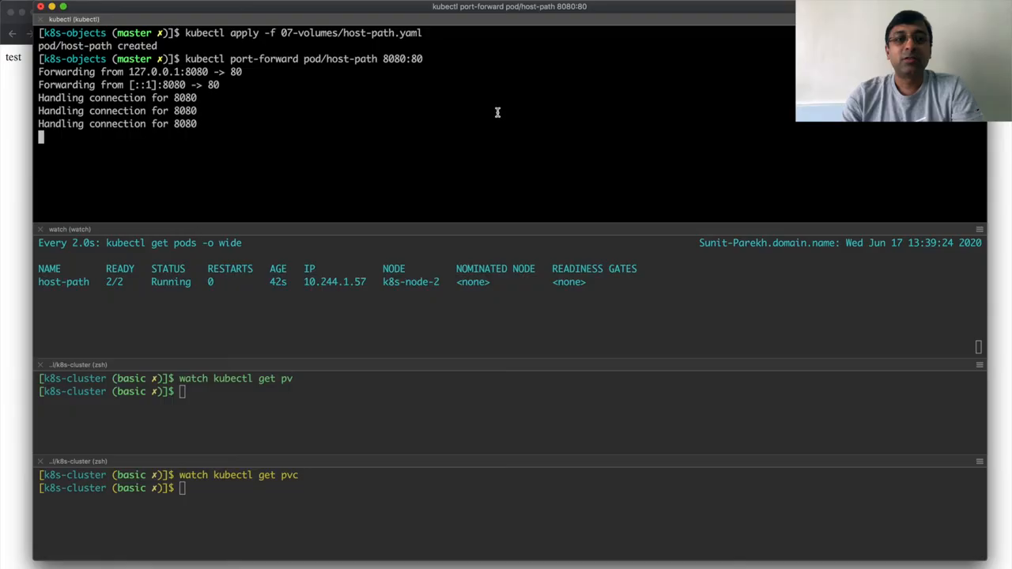
key("ctrl+c")
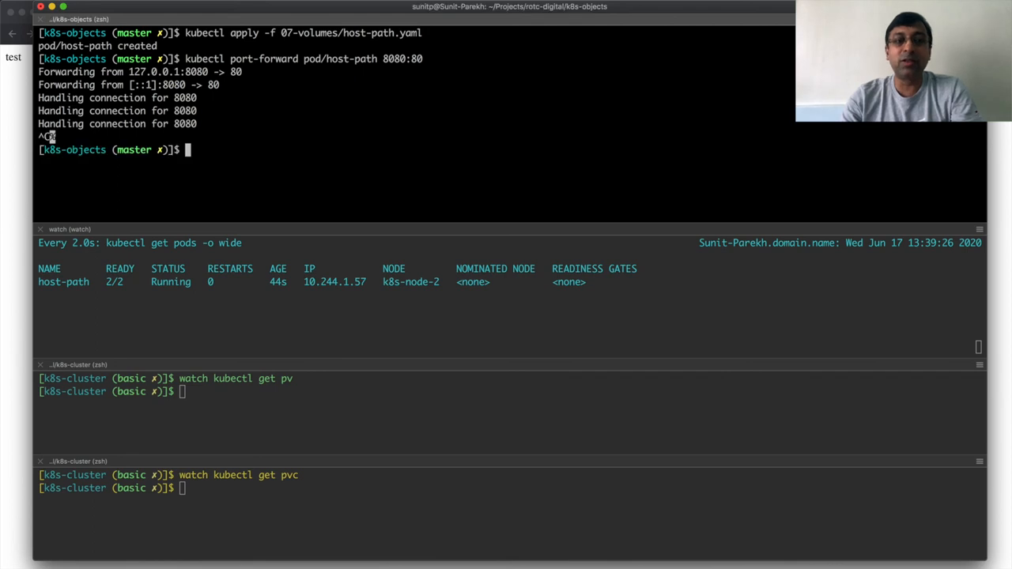